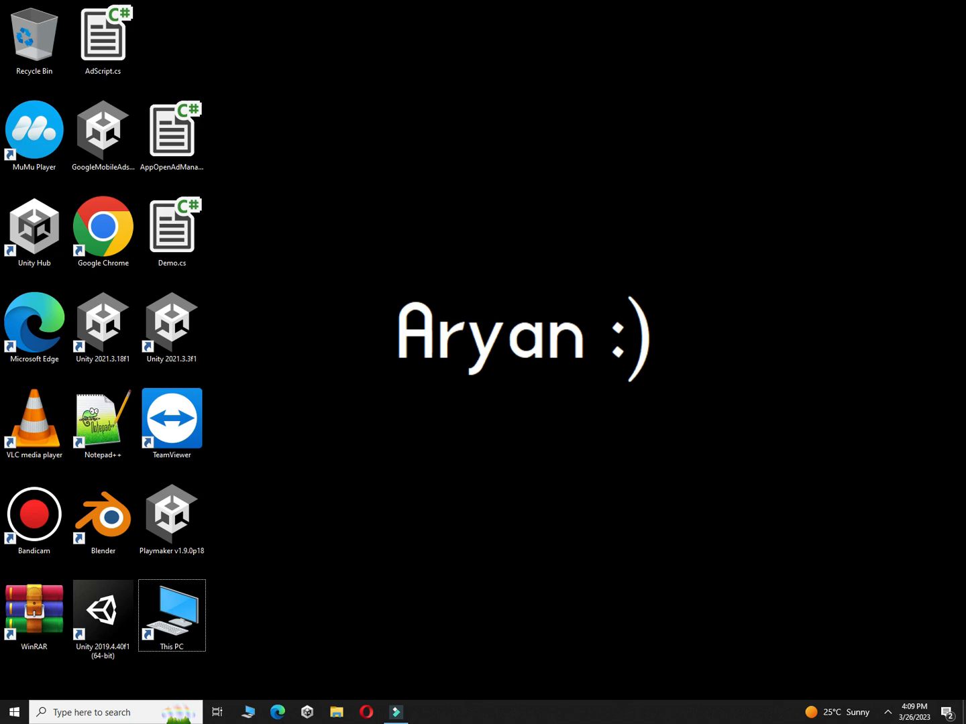
- Launch the Admob Ads test Unity project from its desktop shortcut
{"action": "double_click", "coordinate": [102, 328]}
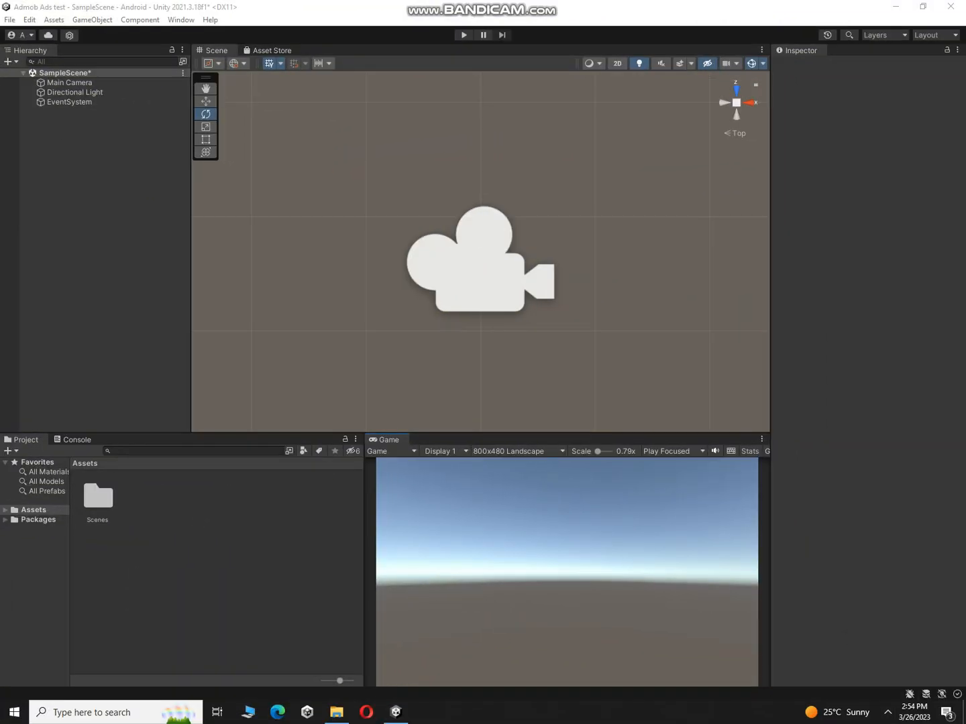
- Add a UI Canvas to the scene and a TextMeshPro button under it
{"action": "left_click", "coordinate": [205, 89]}
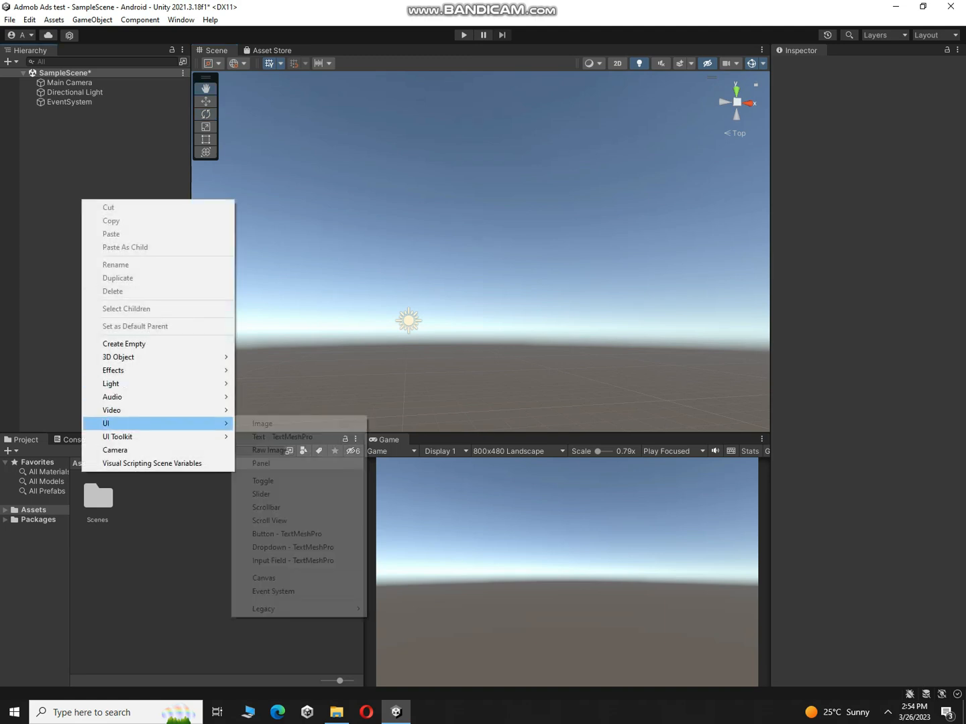
{"action": "left_click", "coordinate": [262, 578]}
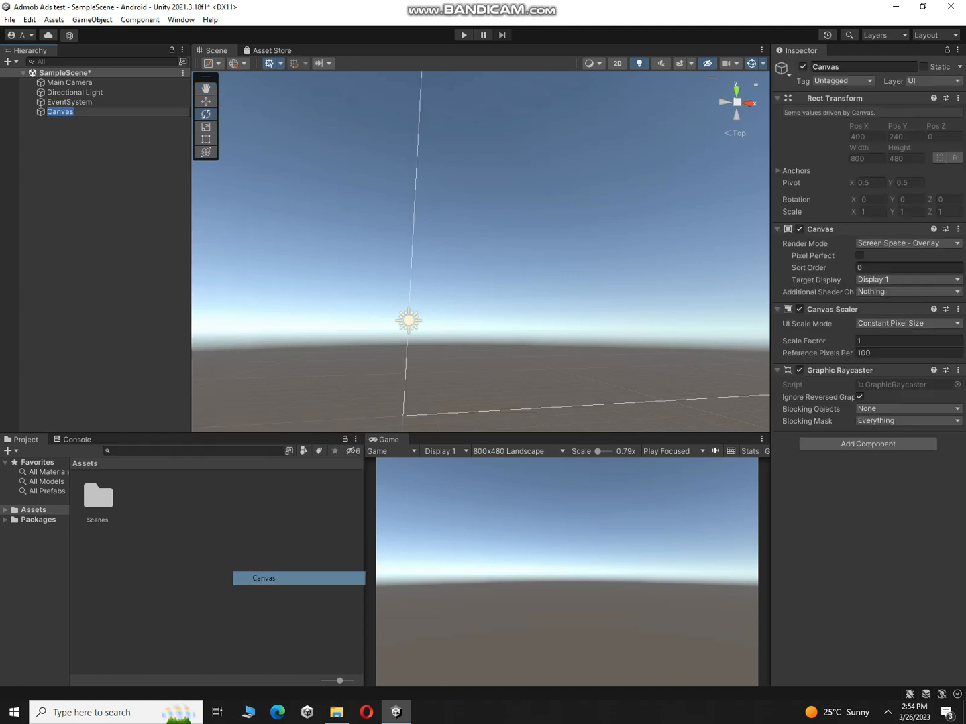
{"action": "right_click", "coordinate": [59, 111]}
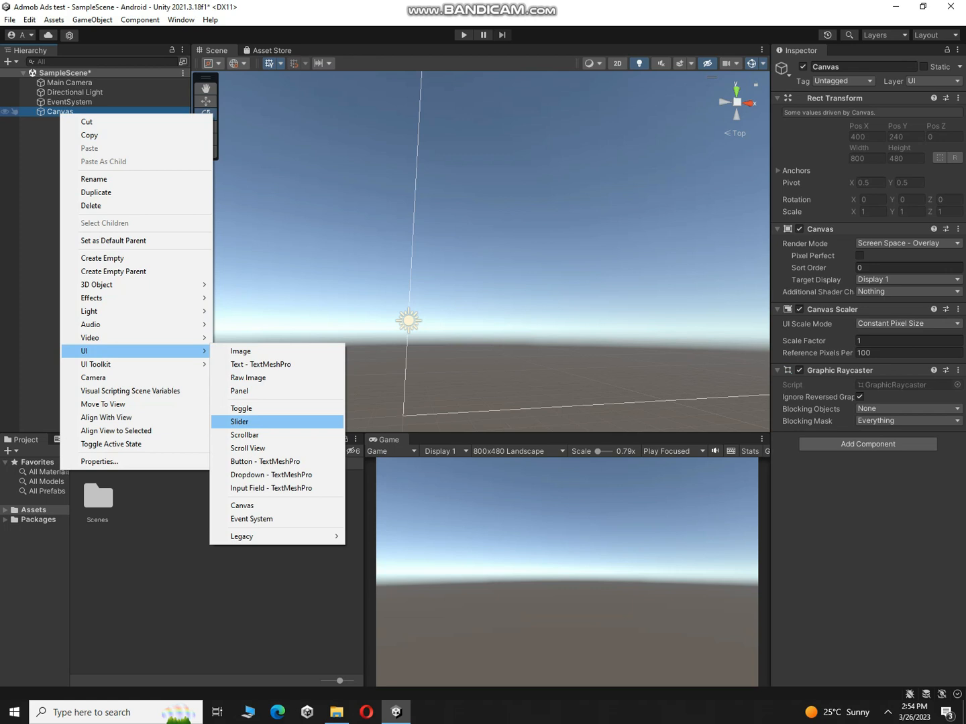
{"action": "mouse_move", "coordinate": [239, 421]}
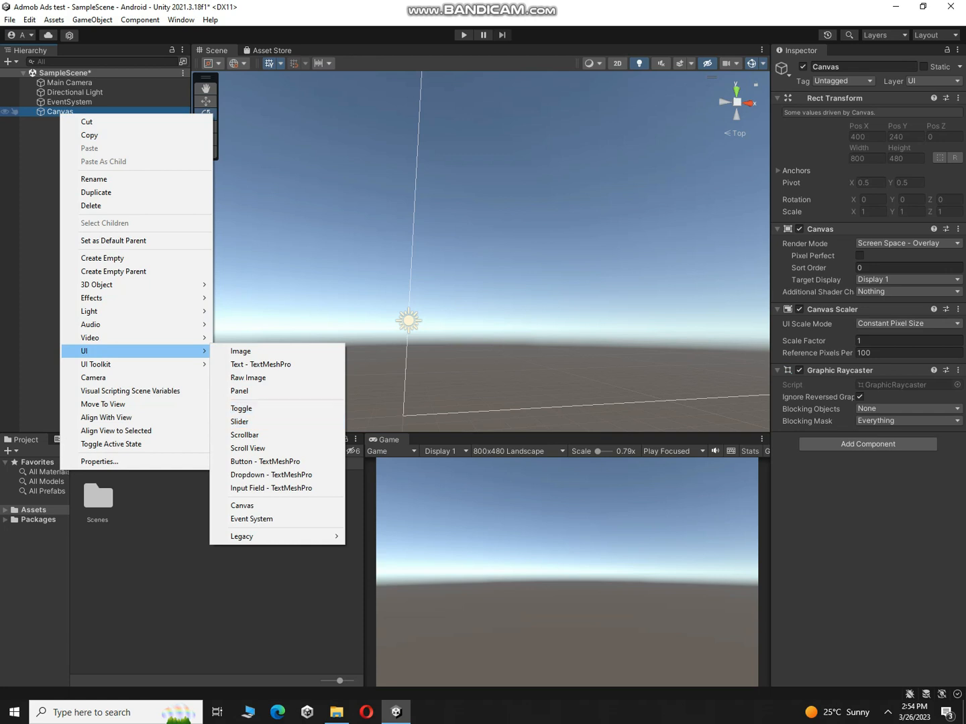
{"action": "mouse_move", "coordinate": [266, 462]}
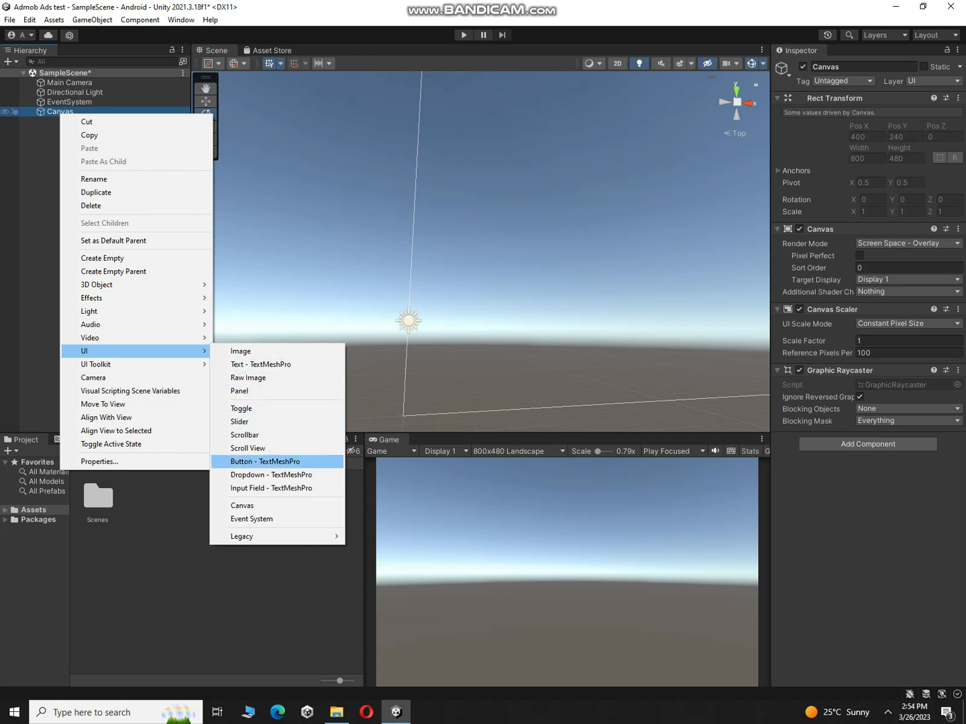
{"action": "left_click", "coordinate": [265, 461]}
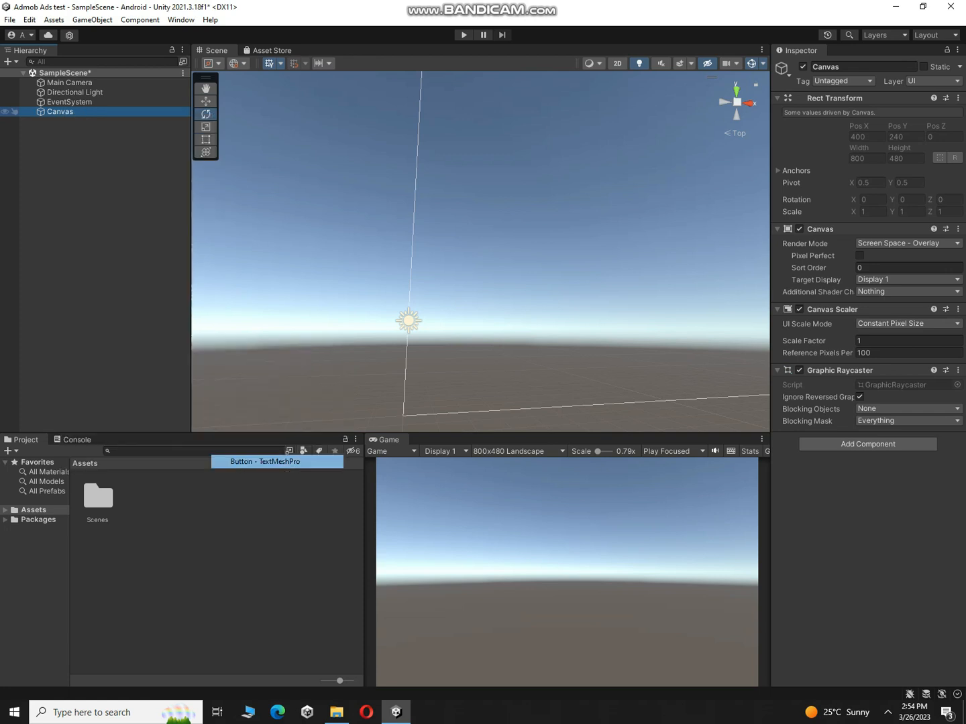
- Import the TMP Essentials resources and dismiss the TMP Importer window
{"action": "left_click", "coordinate": [265, 462]}
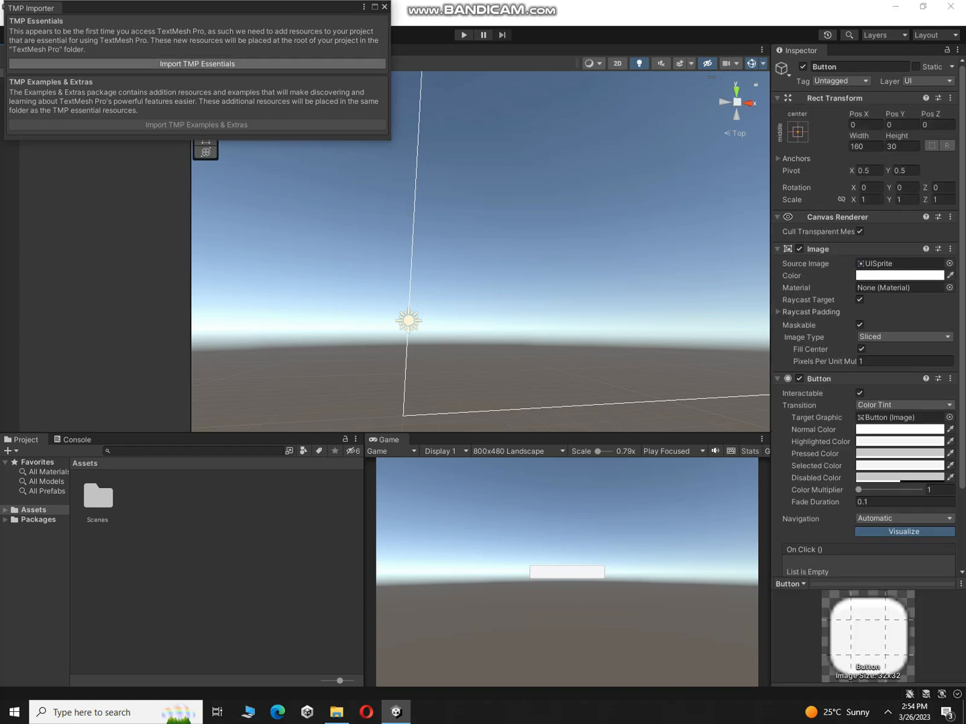
{"action": "left_click", "coordinate": [196, 64]}
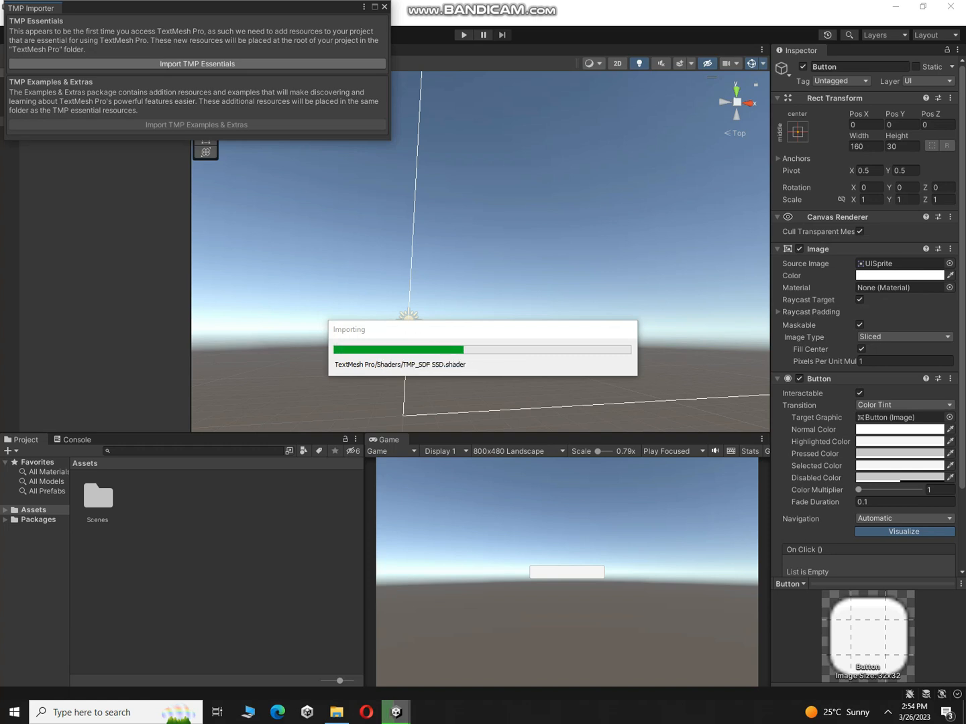
{"action": "left_click", "coordinate": [196, 64]}
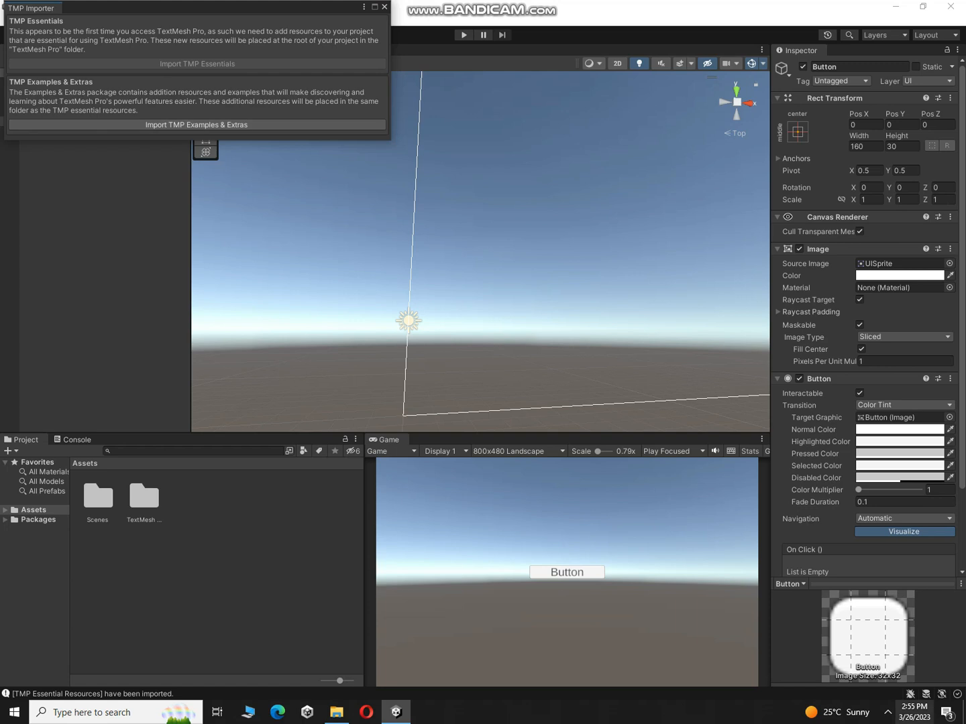
{"action": "left_click", "coordinate": [195, 125]}
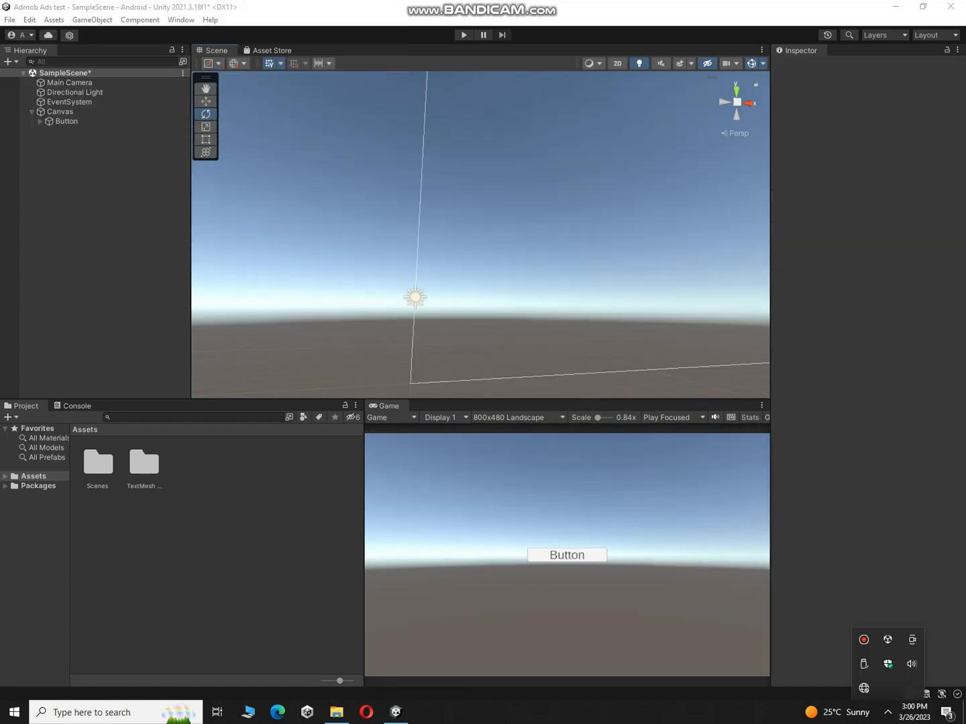
- Preview the Game view at 1280x720 Portrait and relabel the button's text to 'rew'
{"action": "left_click", "coordinate": [517, 417]}
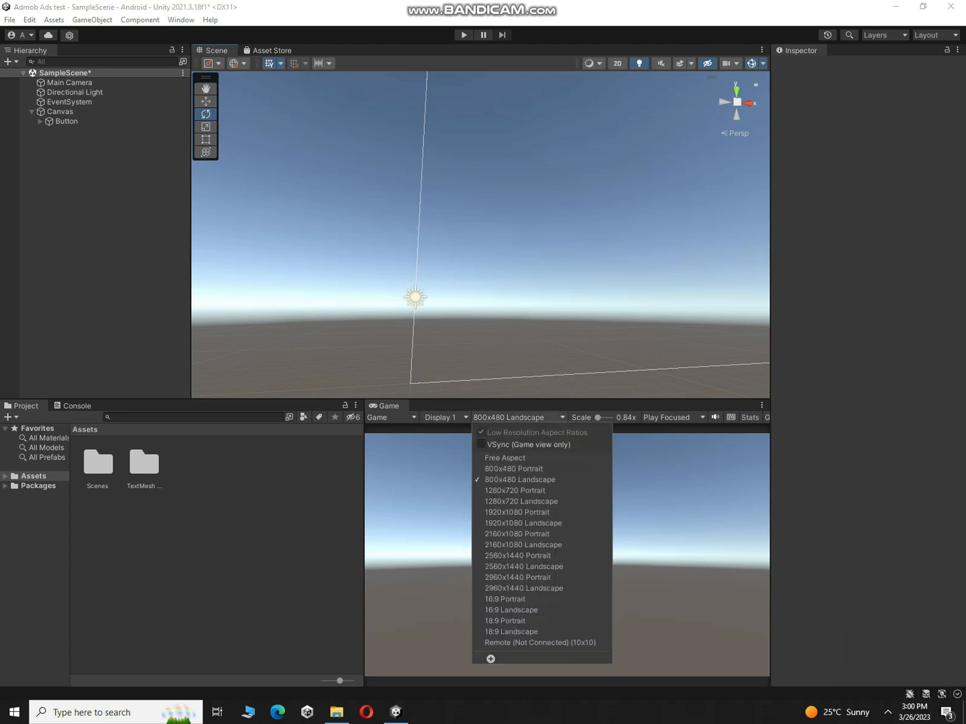
{"action": "left_click", "coordinate": [515, 491]}
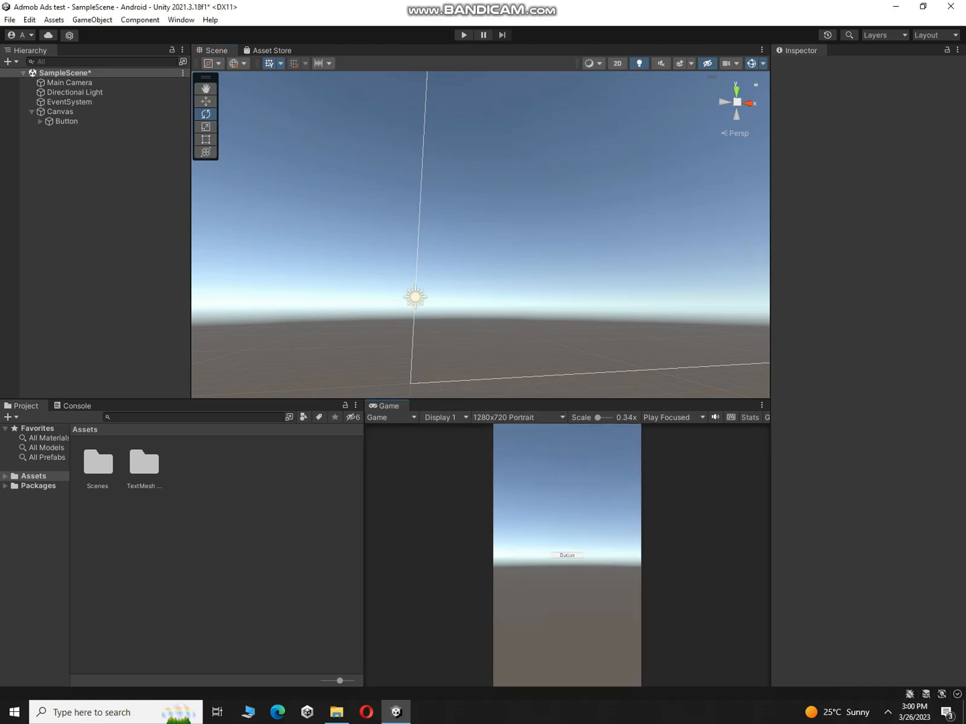
{"action": "left_click", "coordinate": [66, 121]}
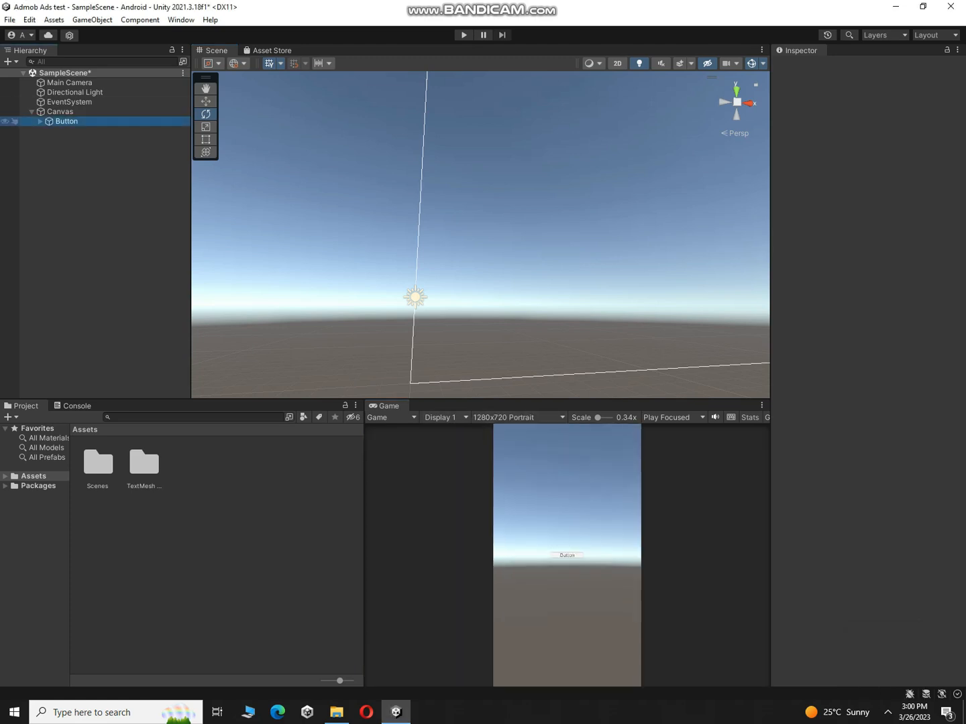
{"action": "left_click", "coordinate": [67, 121]}
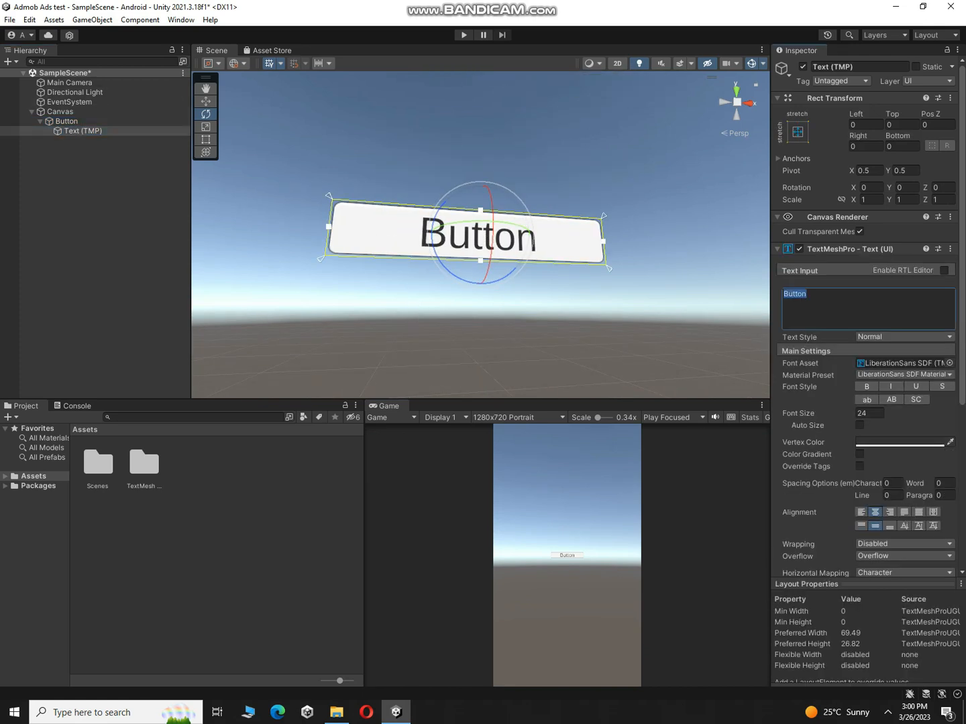
{"action": "type", "text": "rew"}
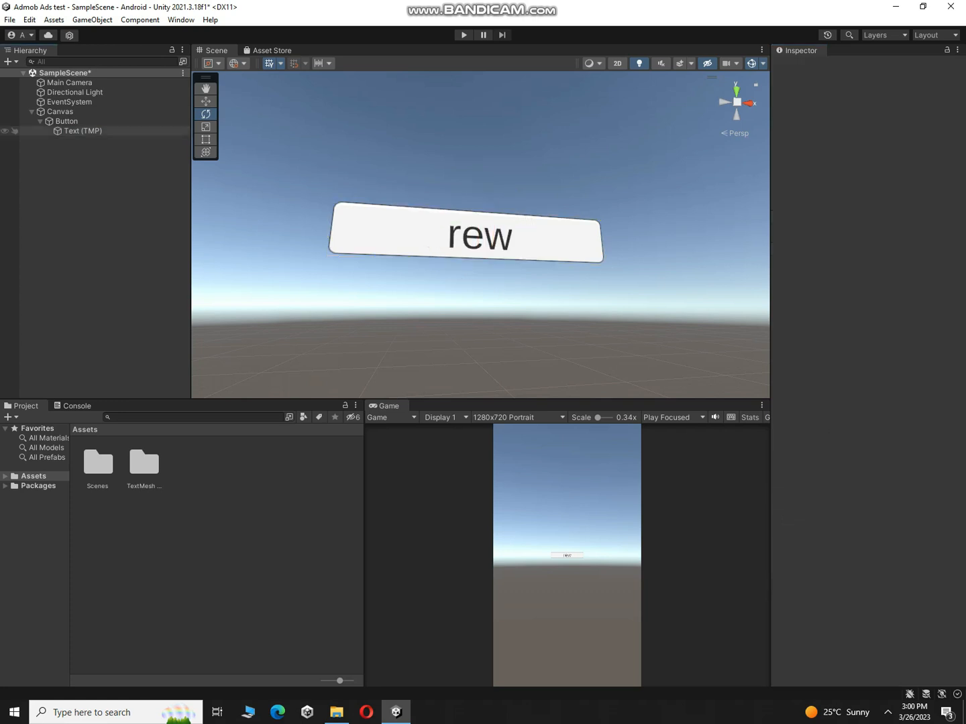
{"action": "left_click", "coordinate": [66, 120]}
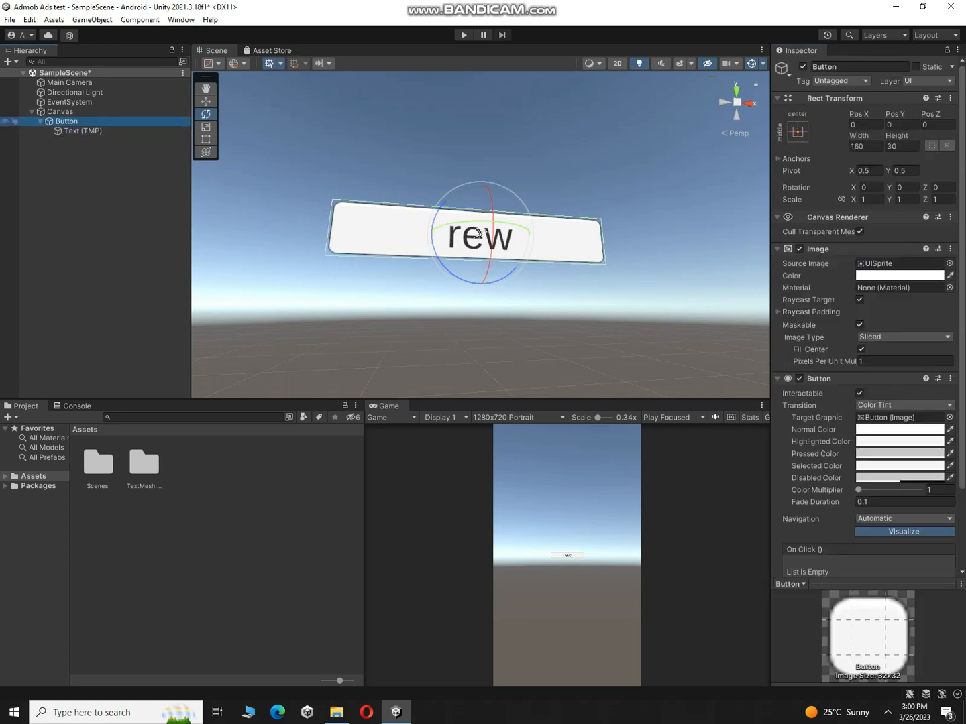
- Duplicate the button labelled 'inter', rename the objects rew and int, and select the Assets folder
{"action": "left_click", "coordinate": [205, 126]}
{"action": "type", "text": "in"}
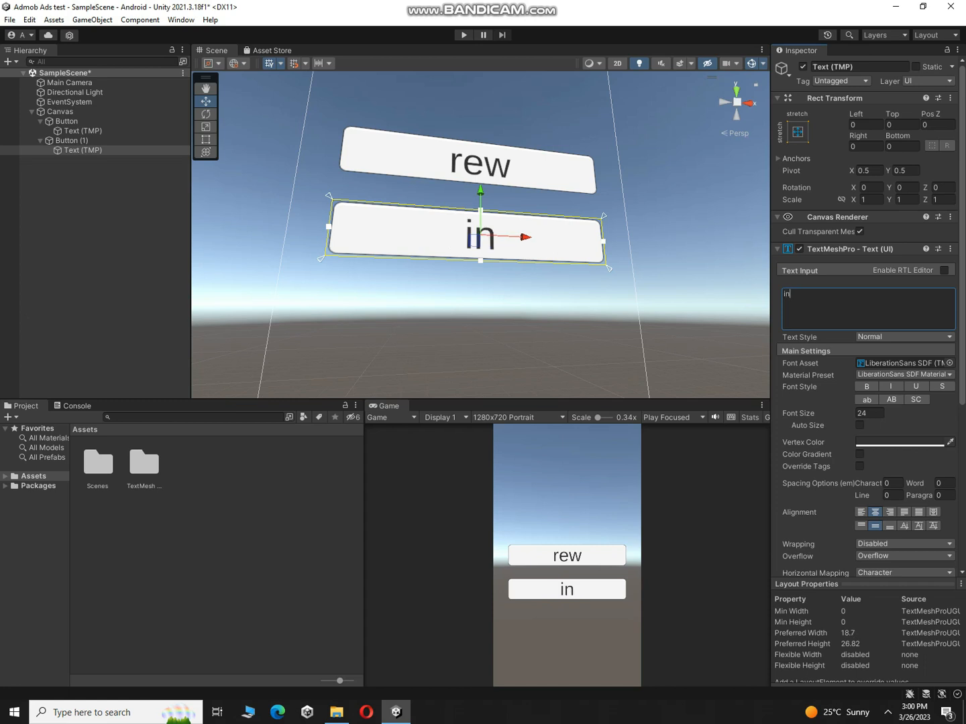
{"action": "type", "text": "ter"}
{"action": "left_click", "coordinate": [121, 121]}
{"action": "type", "text": "rew"}
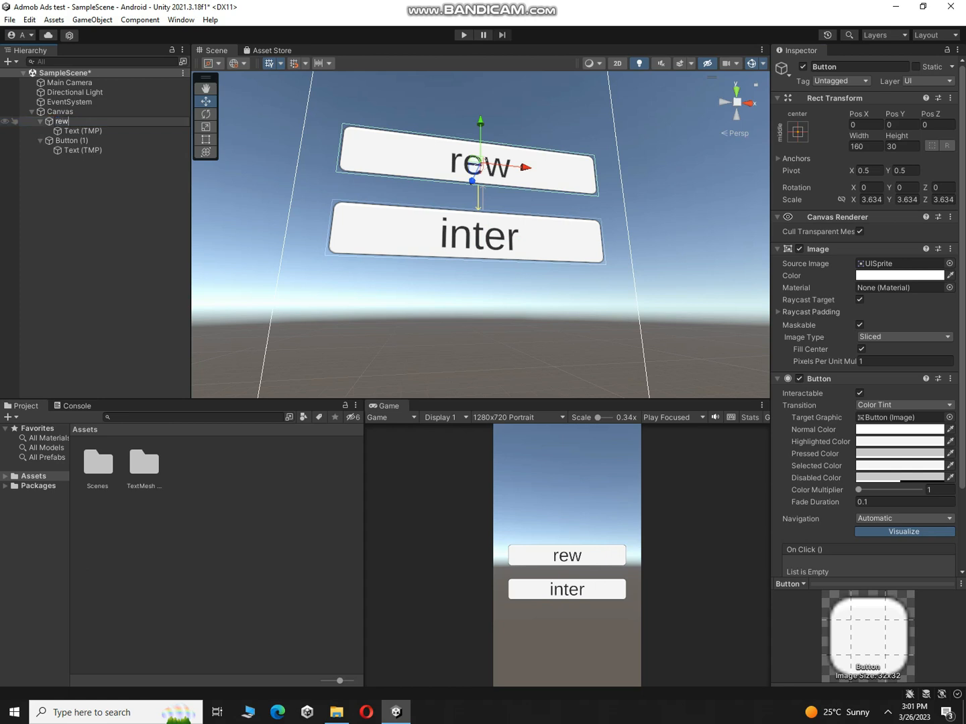
{"action": "left_click", "coordinate": [71, 139]}
{"action": "type", "text": "int"}
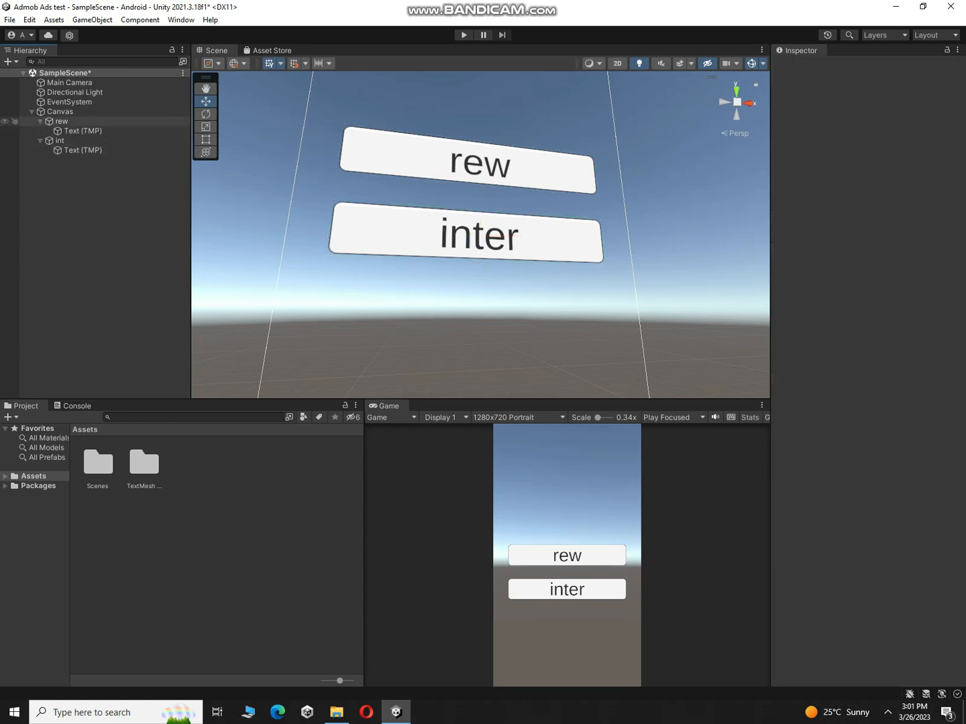
{"action": "left_click", "coordinate": [61, 120]}
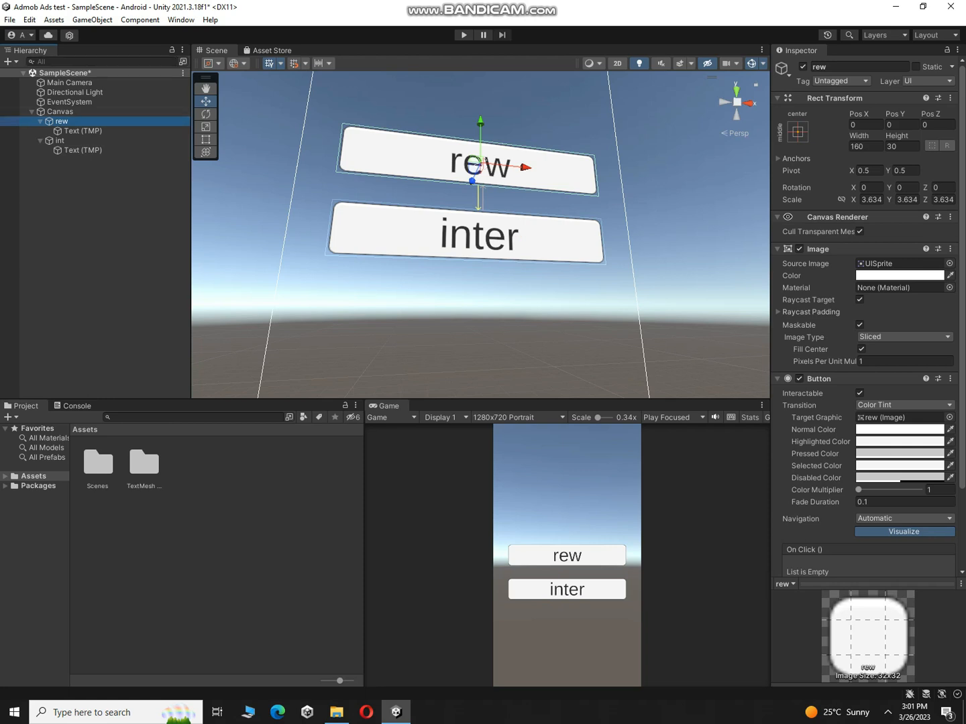
{"action": "left_click", "coordinate": [59, 139]}
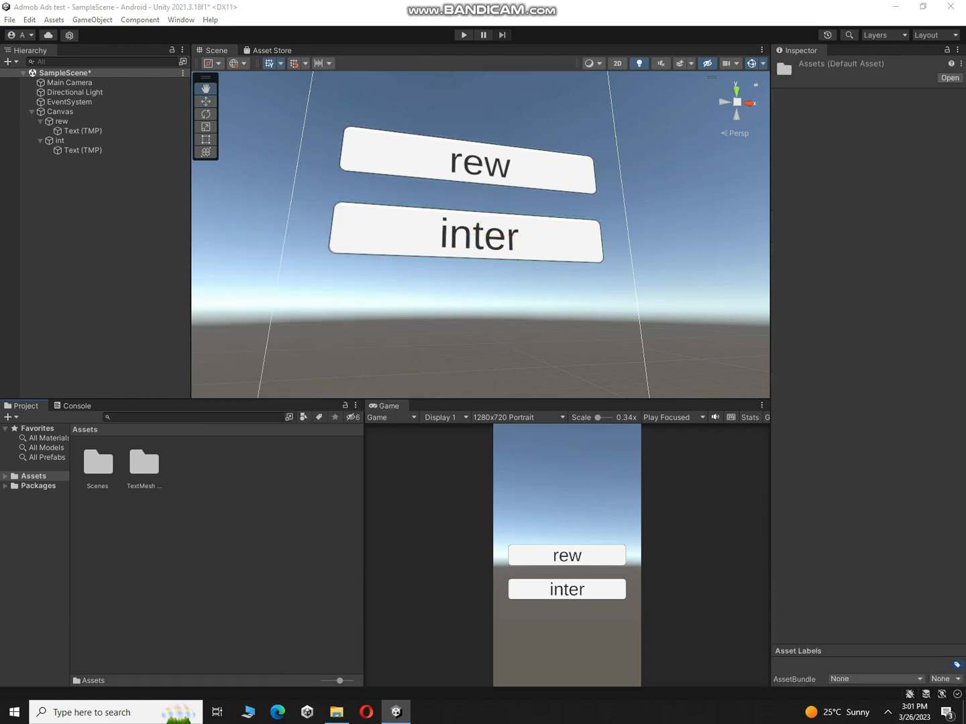
- Import the GoogleMobileAds-v7.1.0 custom package from the Desktop with all its files
{"action": "left_click", "coordinate": [54, 18]}
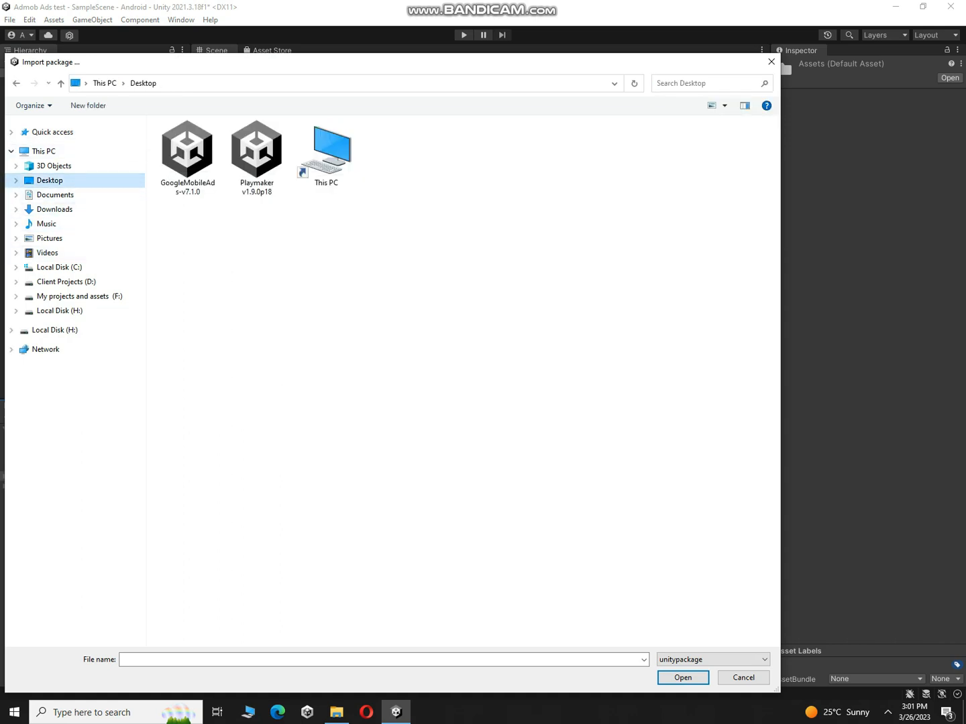
{"action": "left_click", "coordinate": [188, 149]}
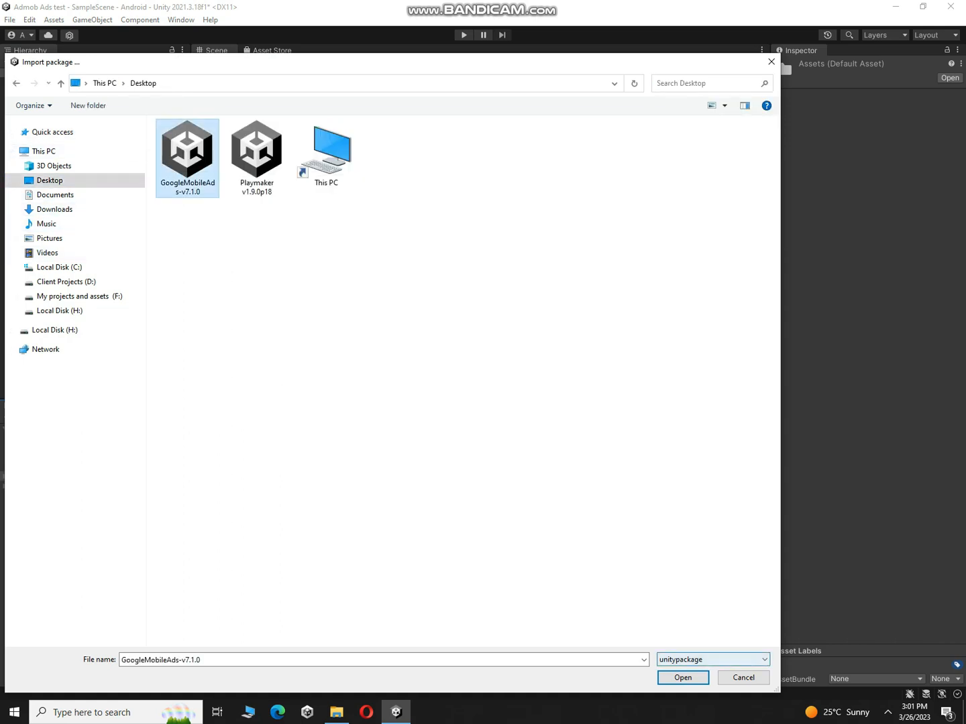
{"action": "left_click", "coordinate": [683, 678]}
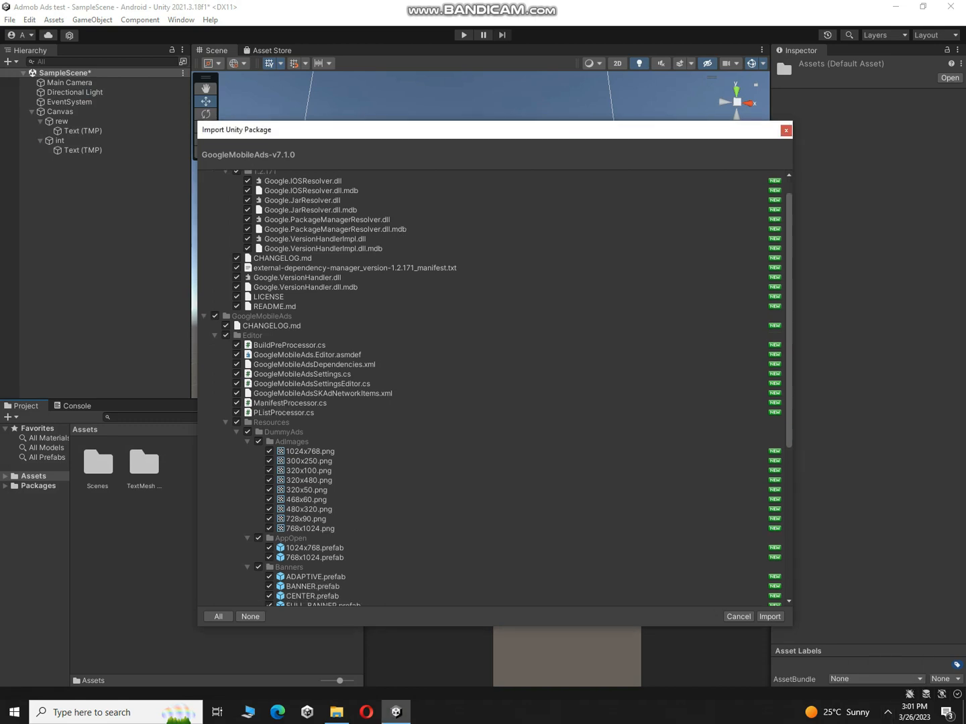
{"action": "left_click", "coordinate": [770, 617]}
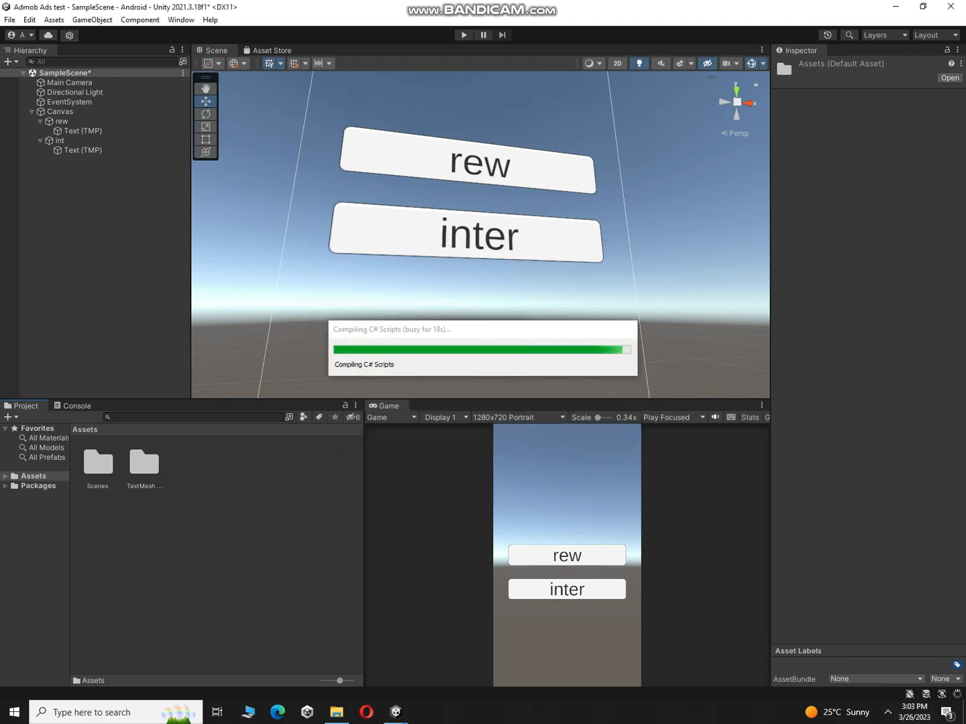
- Enable automatic Android dependency resolution and acknowledge the Resolution Succeeded message
{"action": "left_click", "coordinate": [335, 712]}
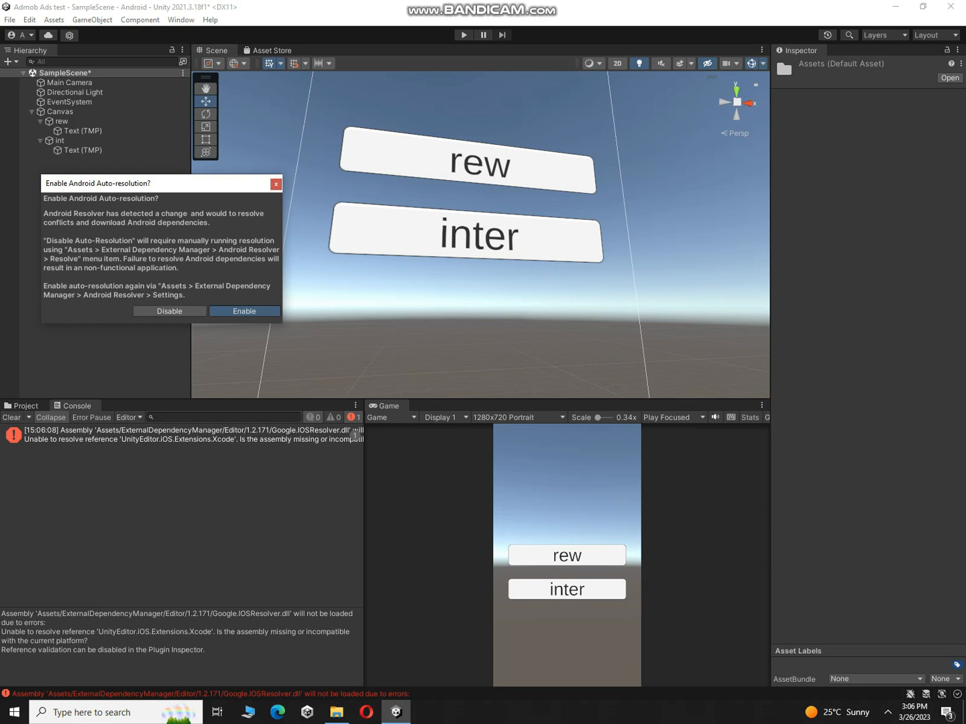
{"action": "left_click", "coordinate": [244, 311]}
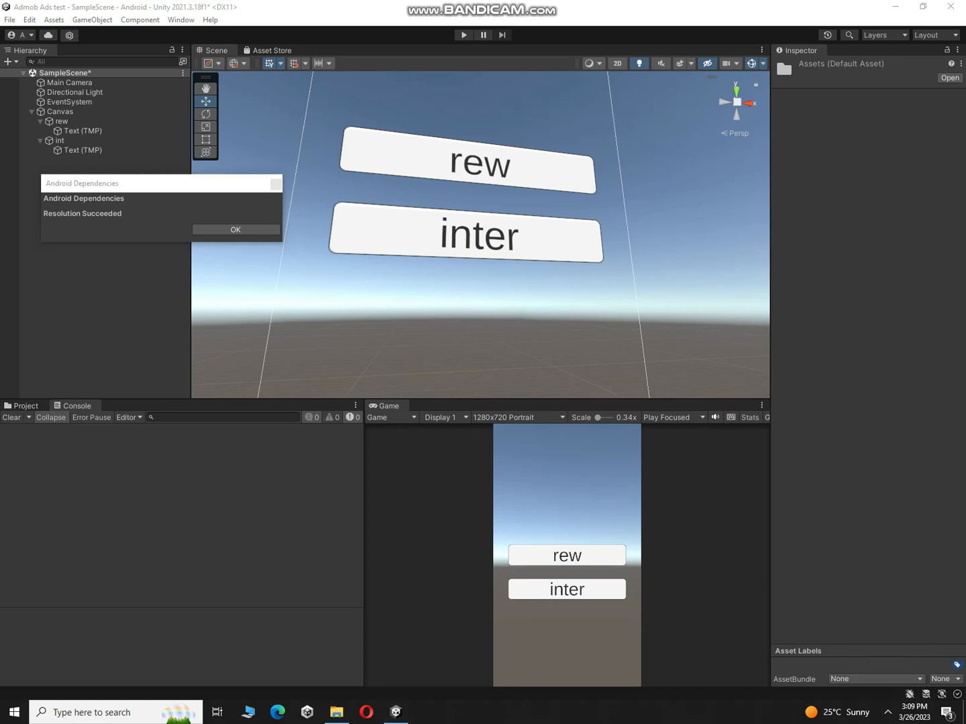
{"action": "left_click", "coordinate": [235, 229]}
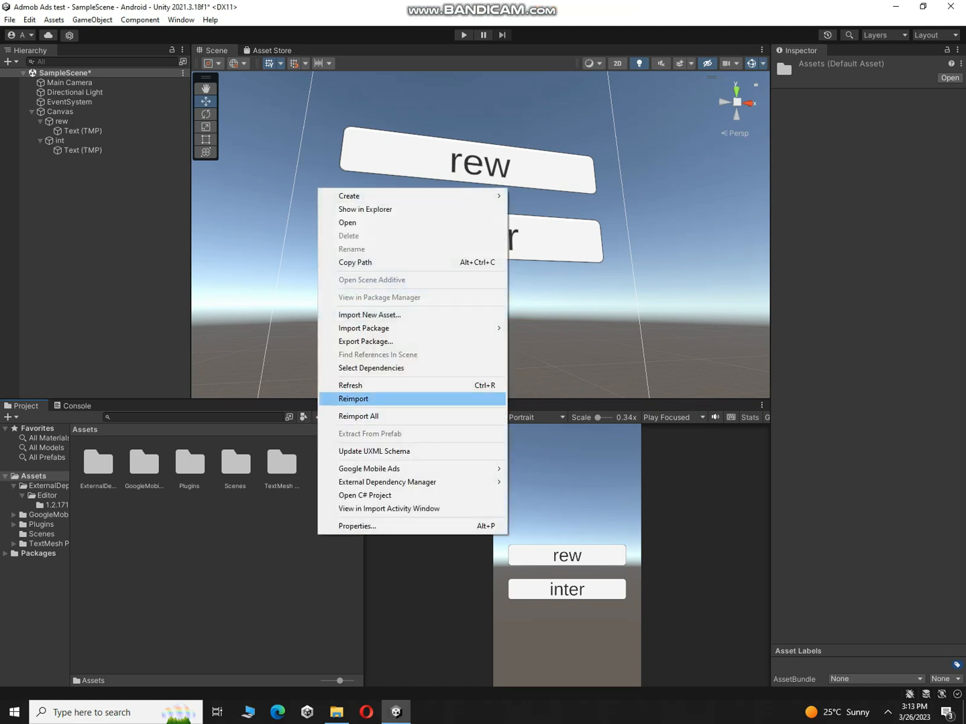
{"action": "mouse_move", "coordinate": [364, 328]}
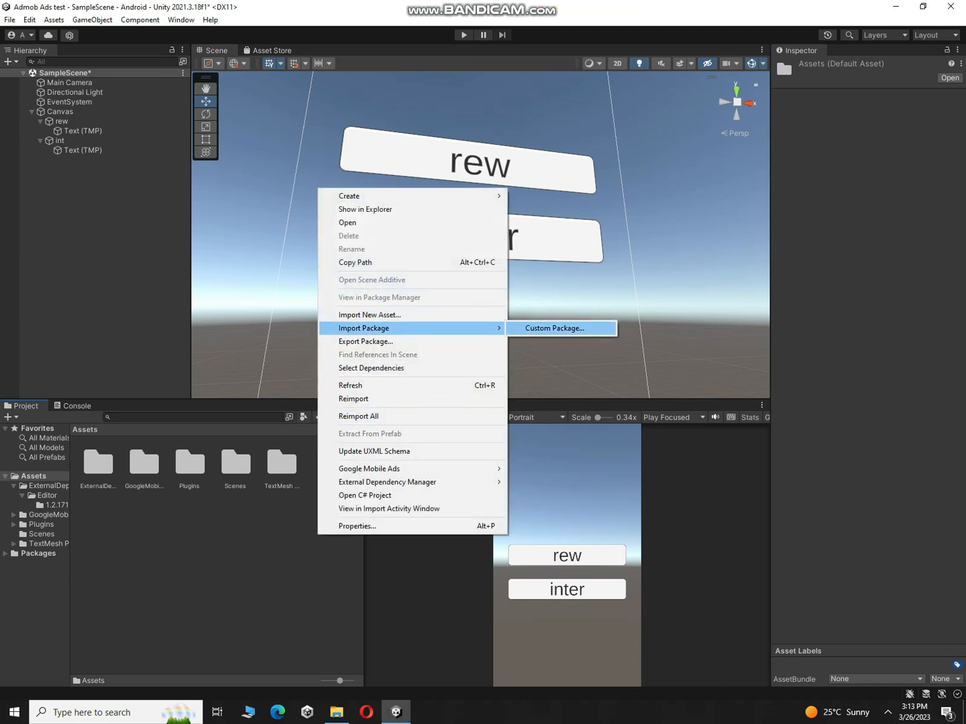
- Cancel the package browser and import Demo.cs from the desktop as a new asset
{"action": "left_click", "coordinate": [554, 327]}
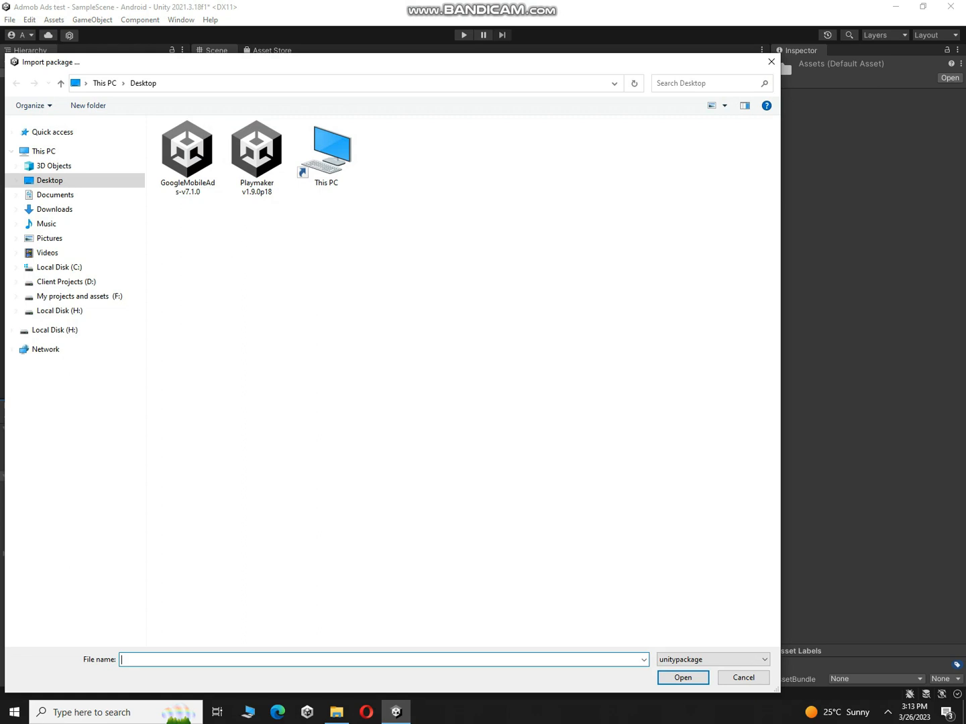
{"action": "mouse_move", "coordinate": [770, 62]}
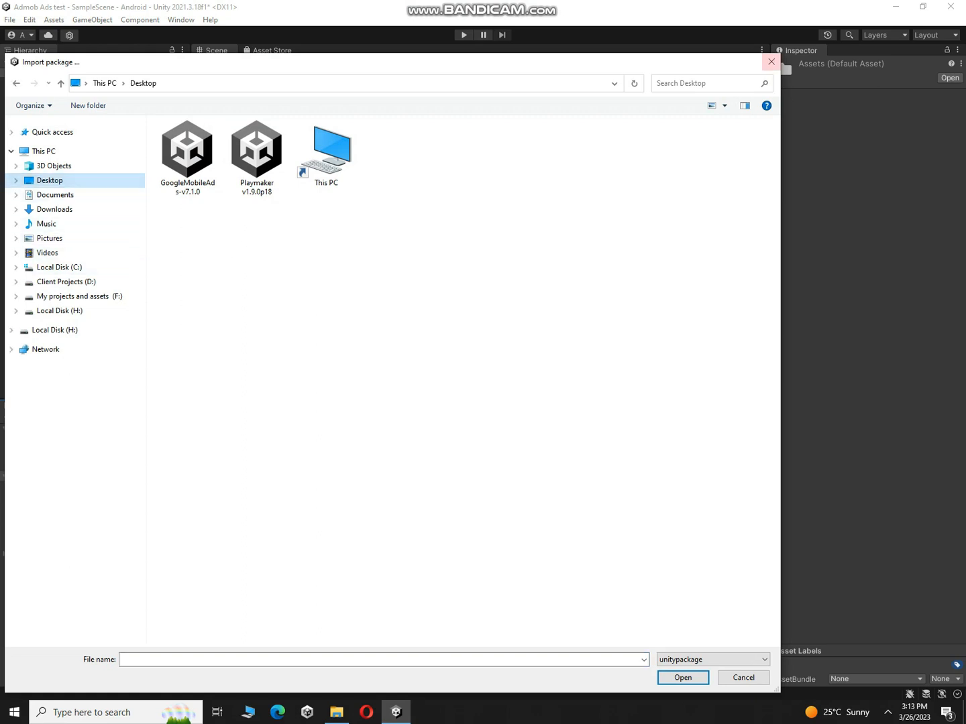
{"action": "left_click", "coordinate": [743, 678]}
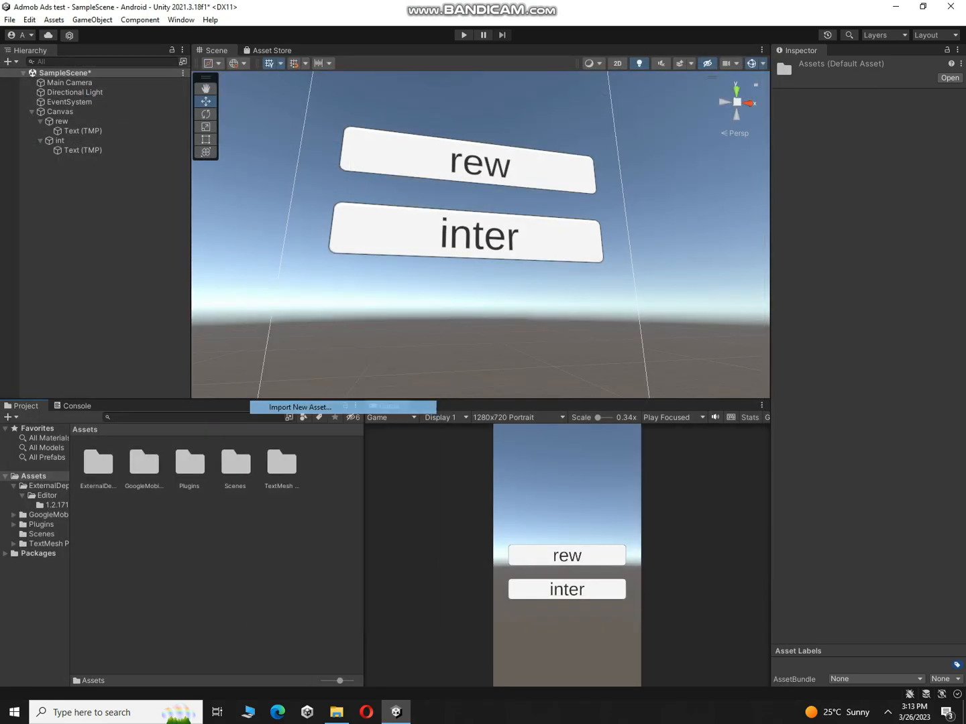
{"action": "left_click", "coordinate": [300, 407]}
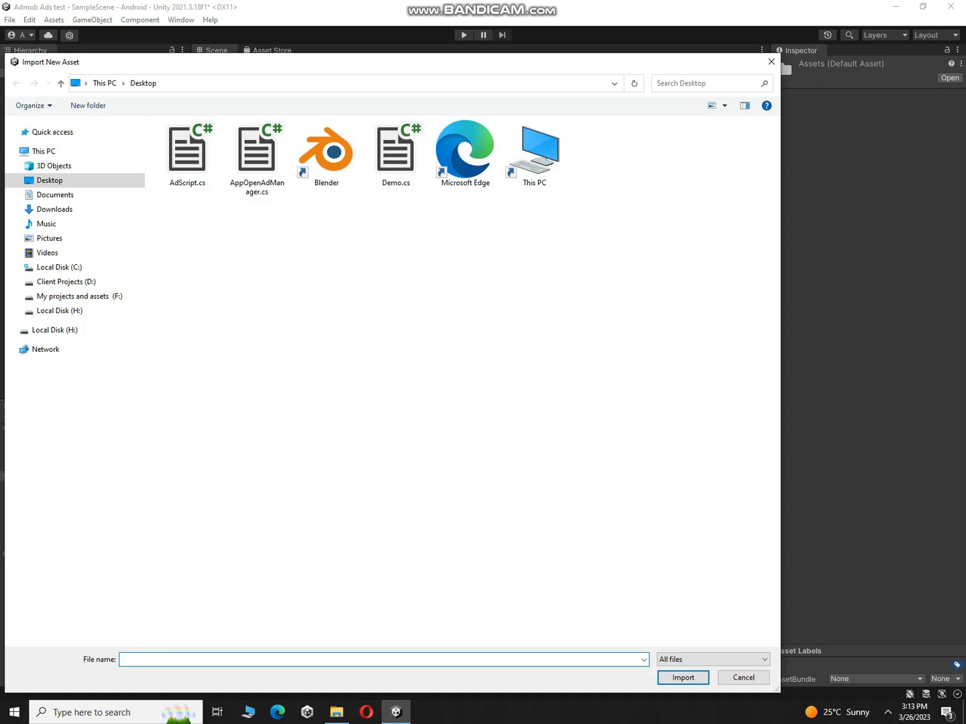
{"action": "left_click", "coordinate": [396, 151]}
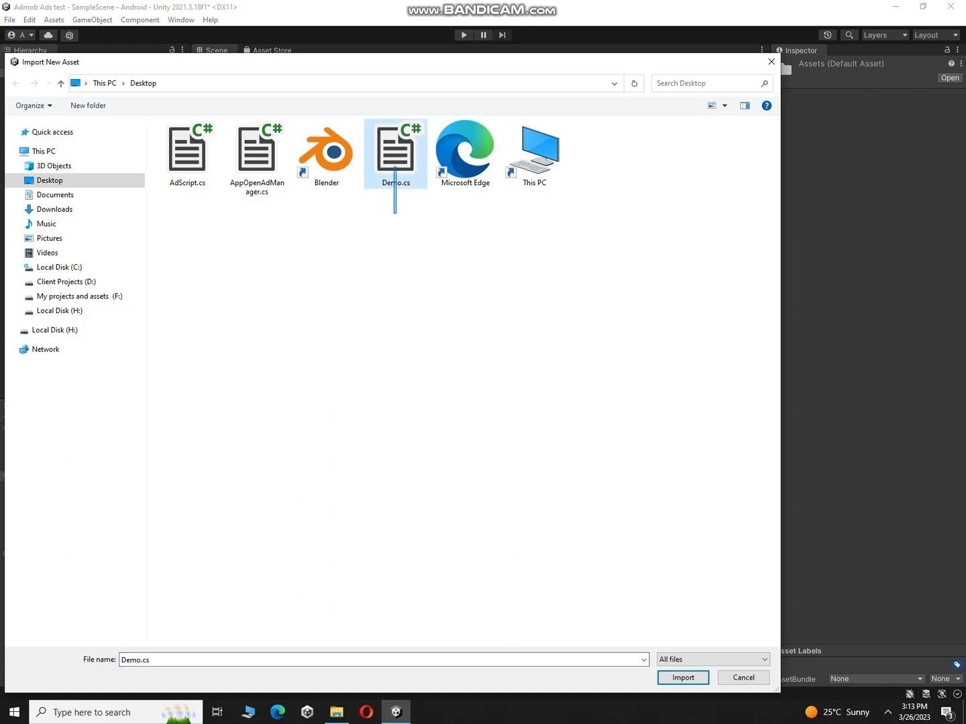
{"action": "mouse_move", "coordinate": [396, 151]}
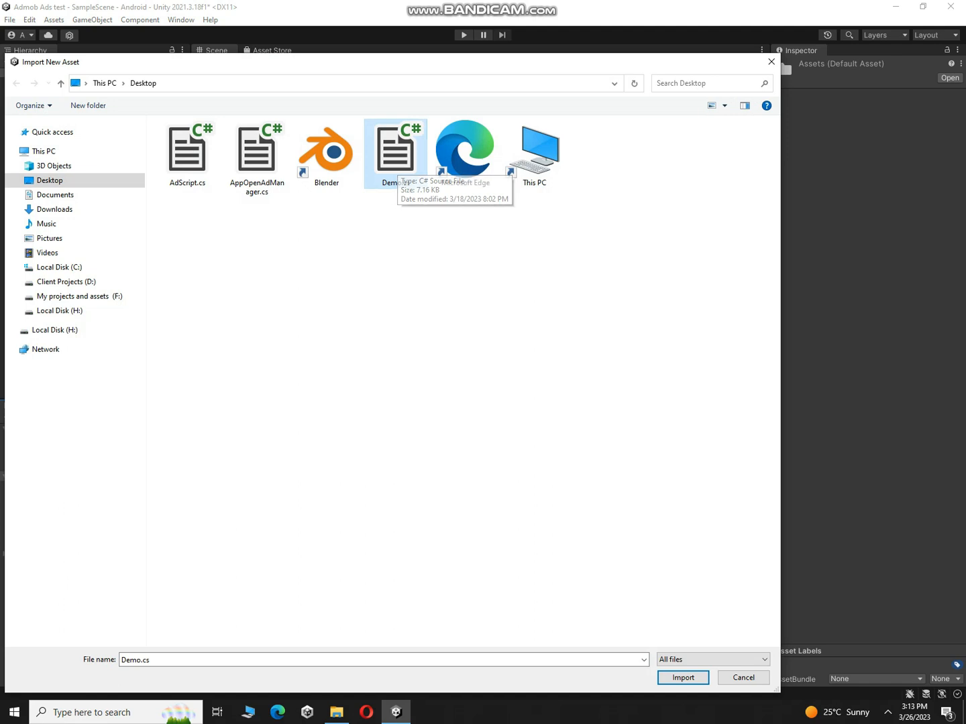
{"action": "left_click", "coordinate": [683, 677]}
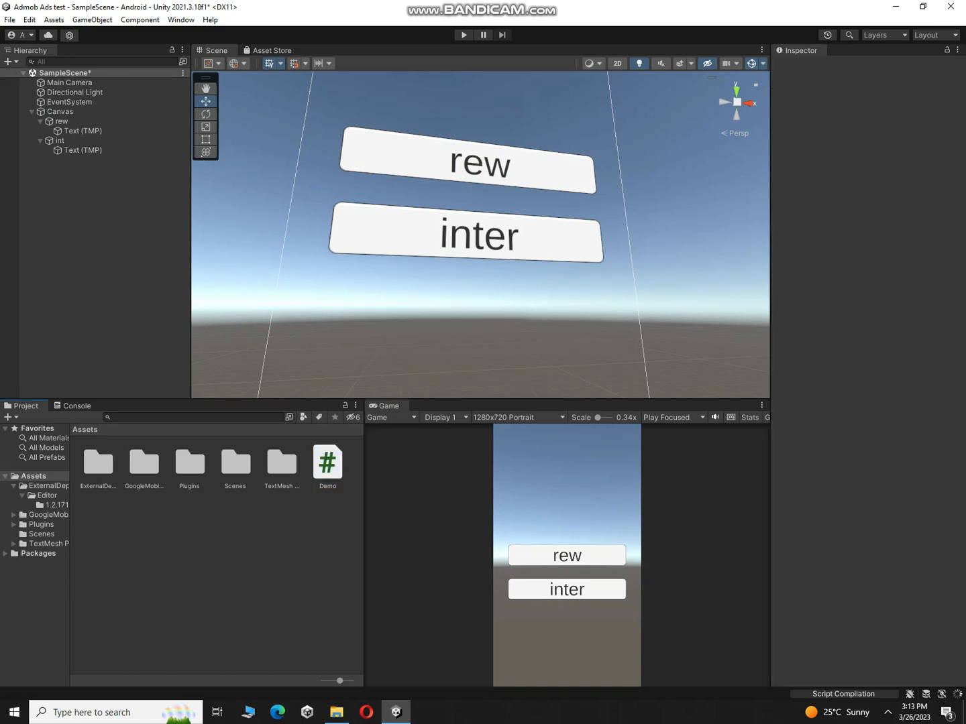
- Open the Demo script for editing and show the console's Shop compile errors
{"action": "left_click", "coordinate": [327, 463]}
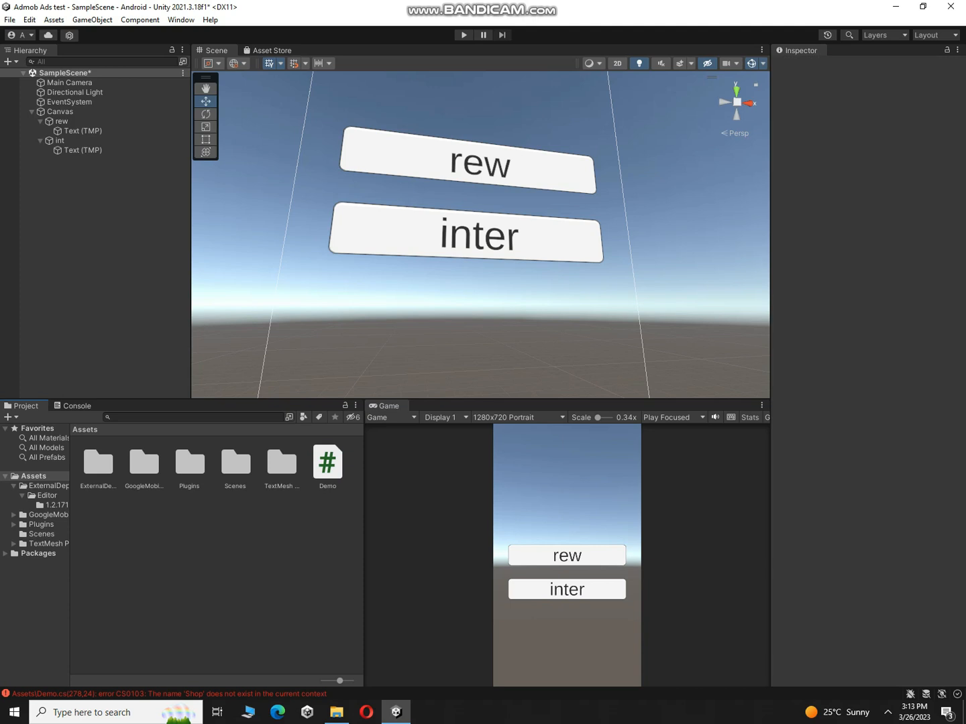
{"action": "double_click", "coordinate": [327, 463]}
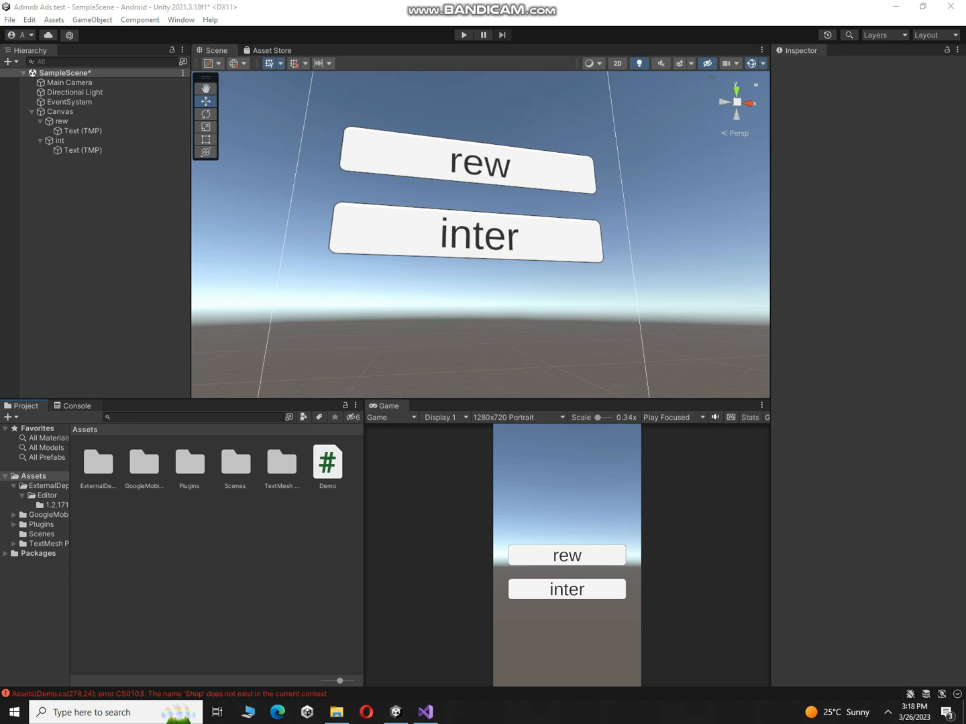
{"action": "left_click", "coordinate": [77, 405]}
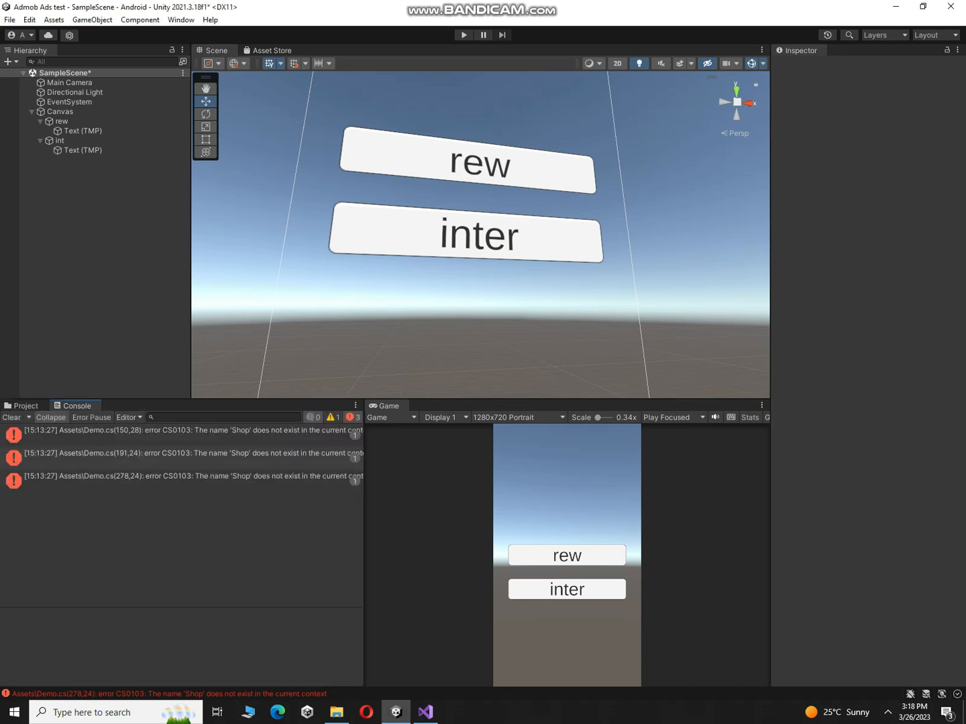
- Comment out the Shop coroutine call in HandleUserEarnedReward of Demo.cs and save
{"action": "left_click", "coordinate": [424, 712]}
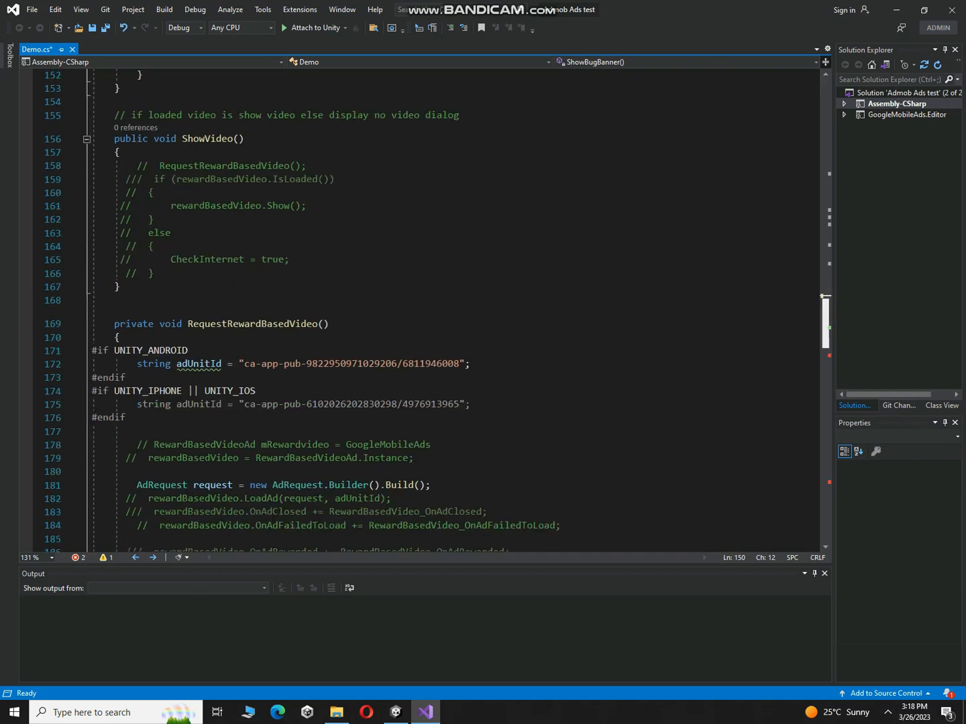
{"action": "scroll", "scroll_direction": "down", "scroll_amount": 3}
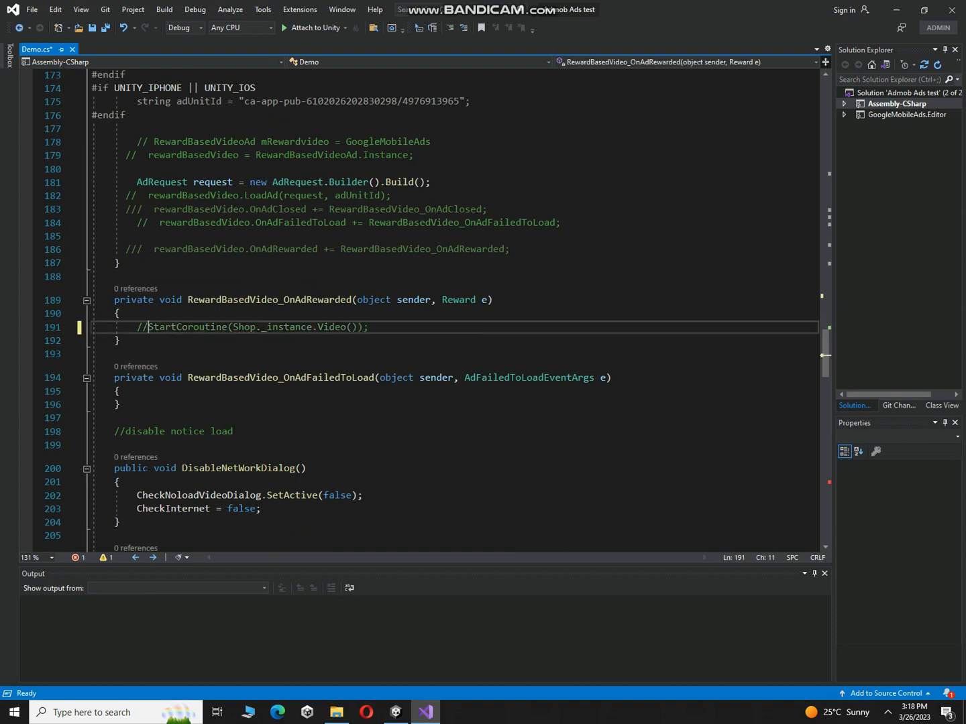
{"action": "scroll", "scroll_direction": "down", "scroll_amount": 3}
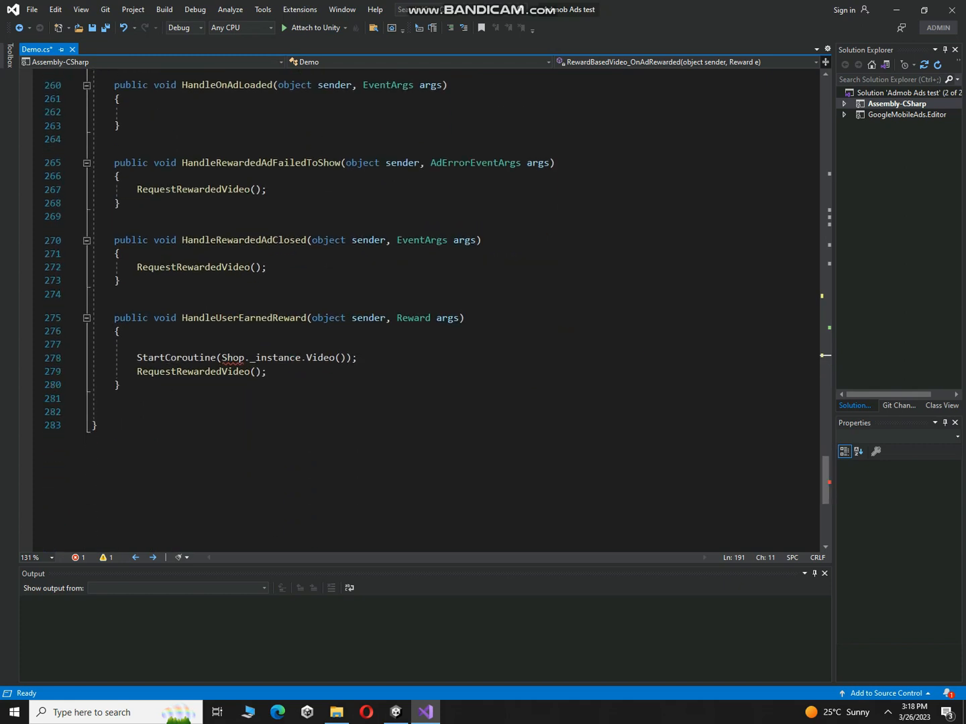
{"action": "left_click", "coordinate": [235, 357]}
{"action": "type", "text": "//   "}
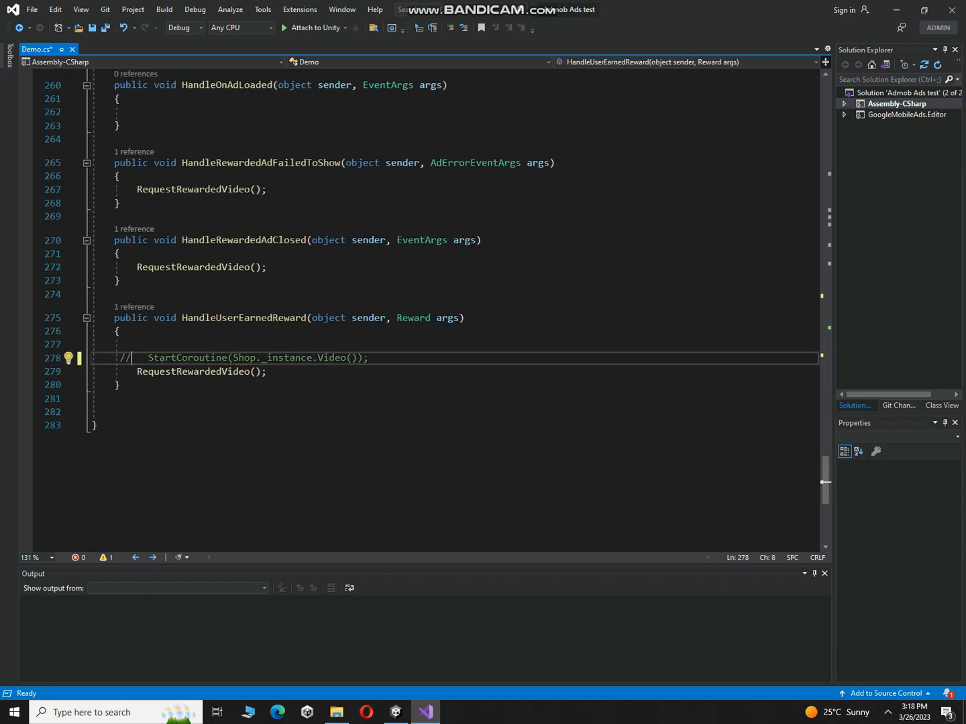
{"action": "key", "text": "ctrl+s"}
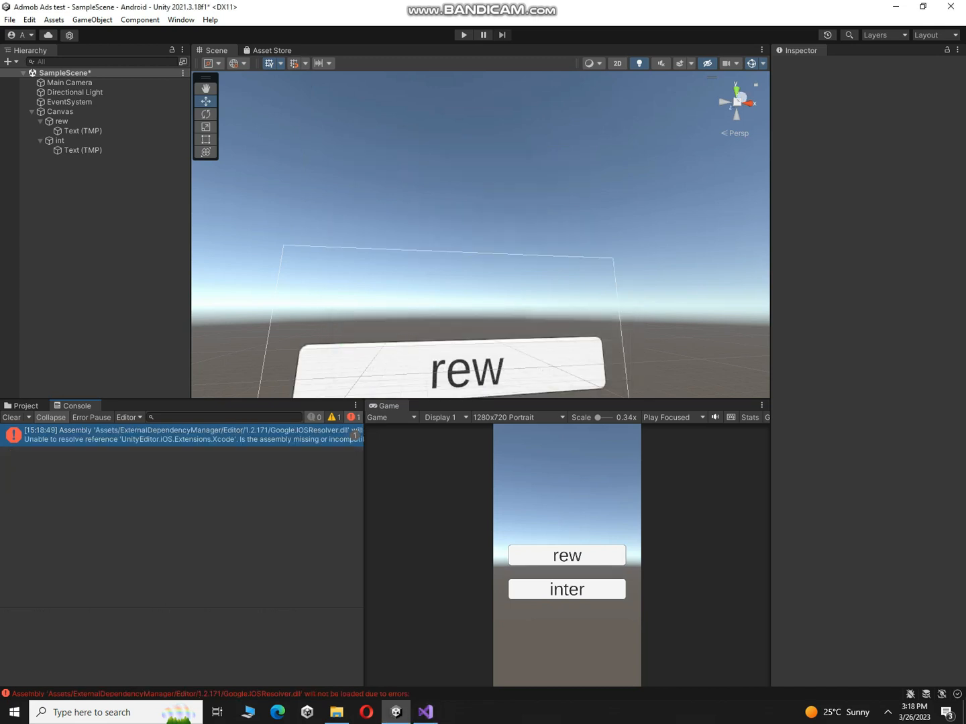
- Attach the Demo script to the adsmanager object in the Hierarchy, leaving its fields unassigned
{"action": "left_click", "coordinate": [24, 405]}
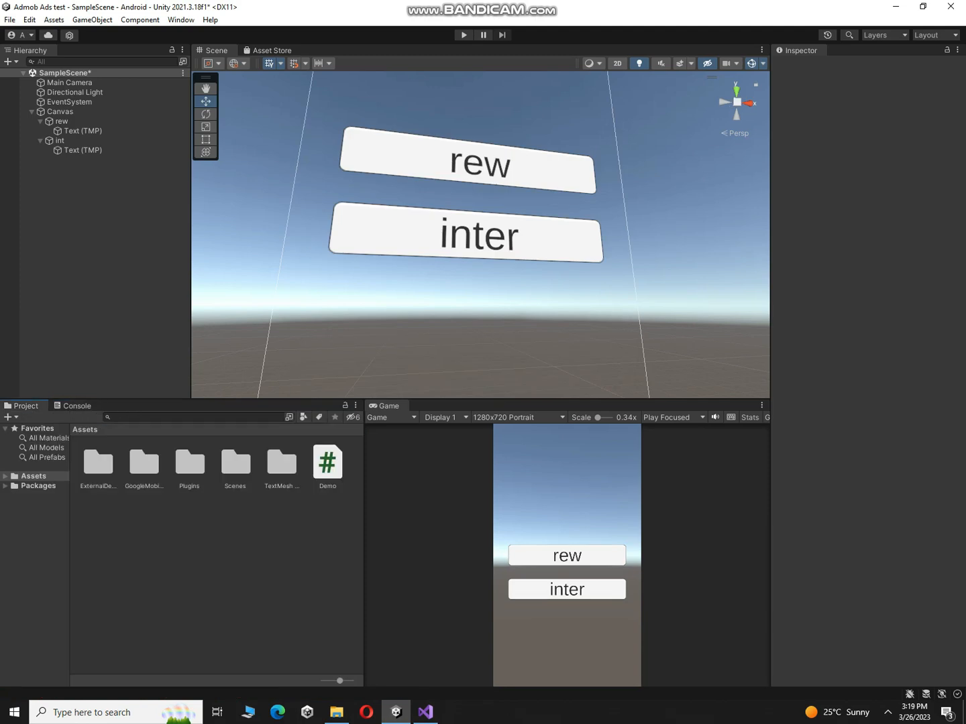
{"action": "left_click", "coordinate": [32, 112]}
{"action": "type", "text": "adsmanager"}
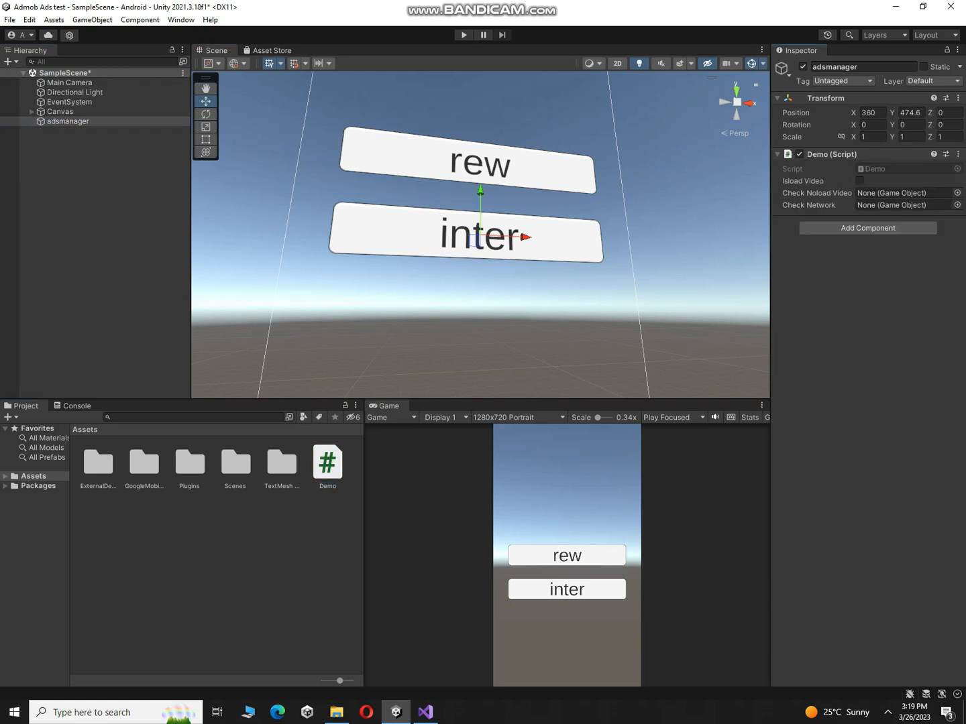
{"action": "left_click", "coordinate": [860, 180]}
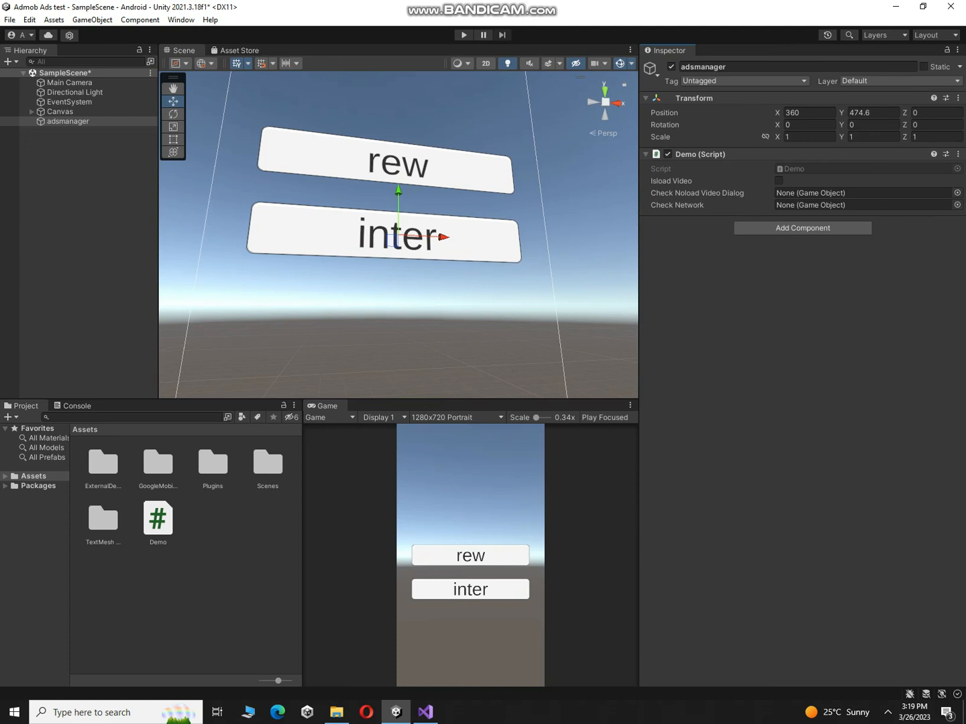
{"action": "left_click", "coordinate": [425, 712]}
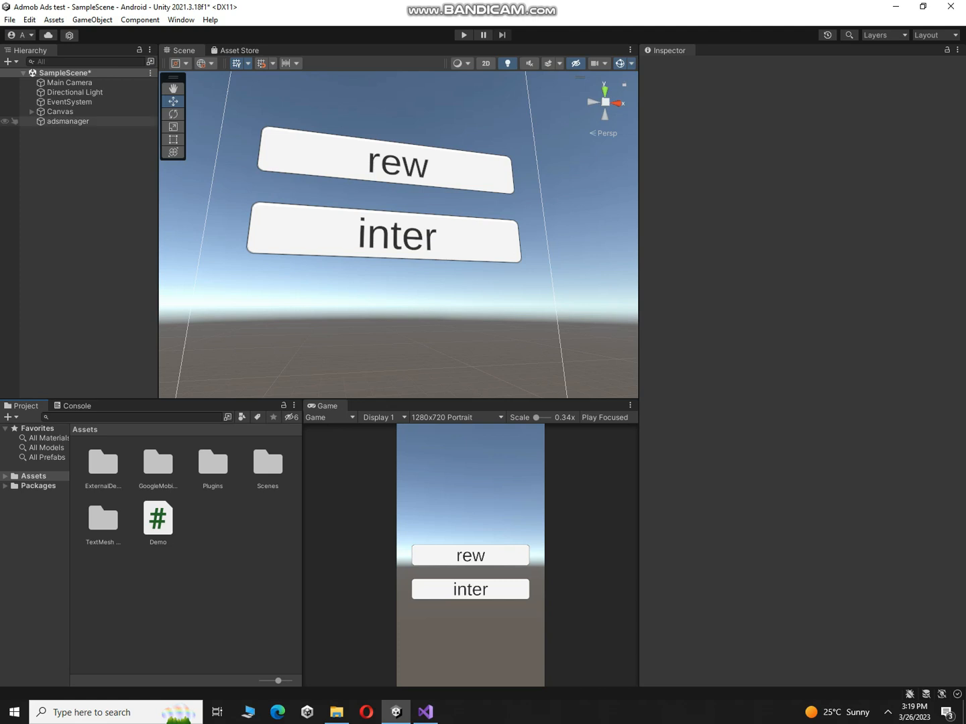
- Select the inter button (int) in the Canvas hierarchy and reveal its On Click list
{"action": "left_click", "coordinate": [67, 160]}
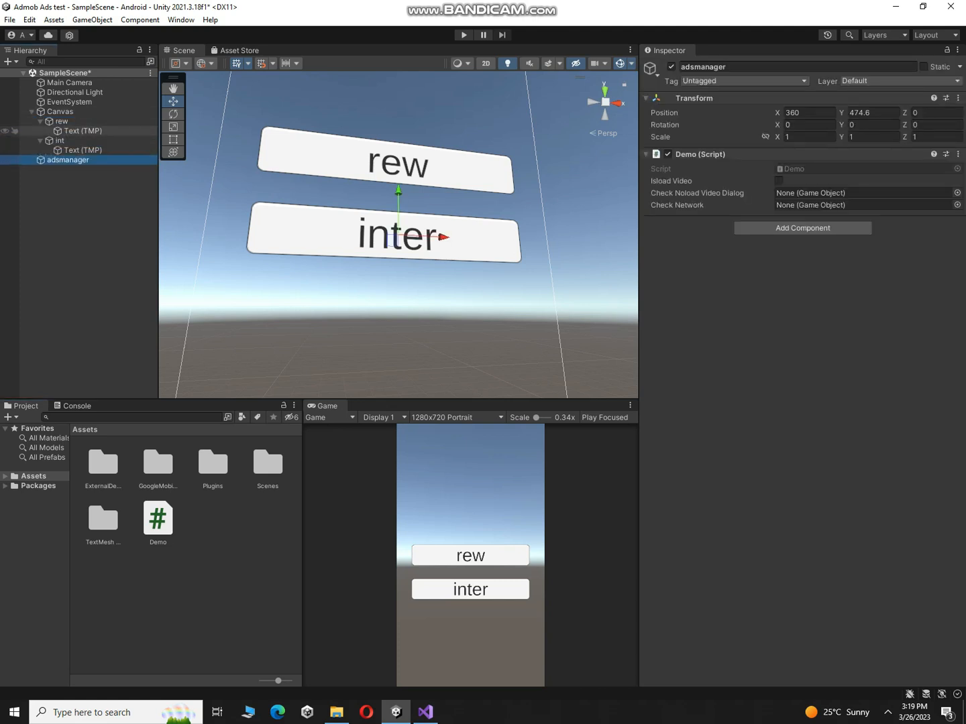
{"action": "left_click", "coordinate": [59, 140]}
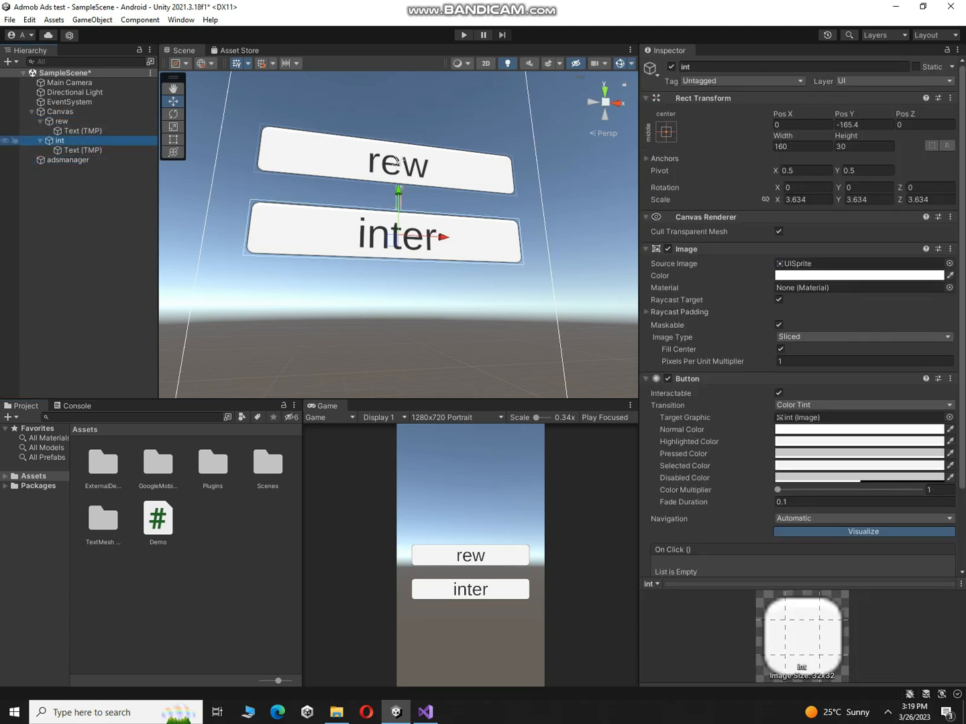
{"action": "left_click", "coordinate": [48, 140]}
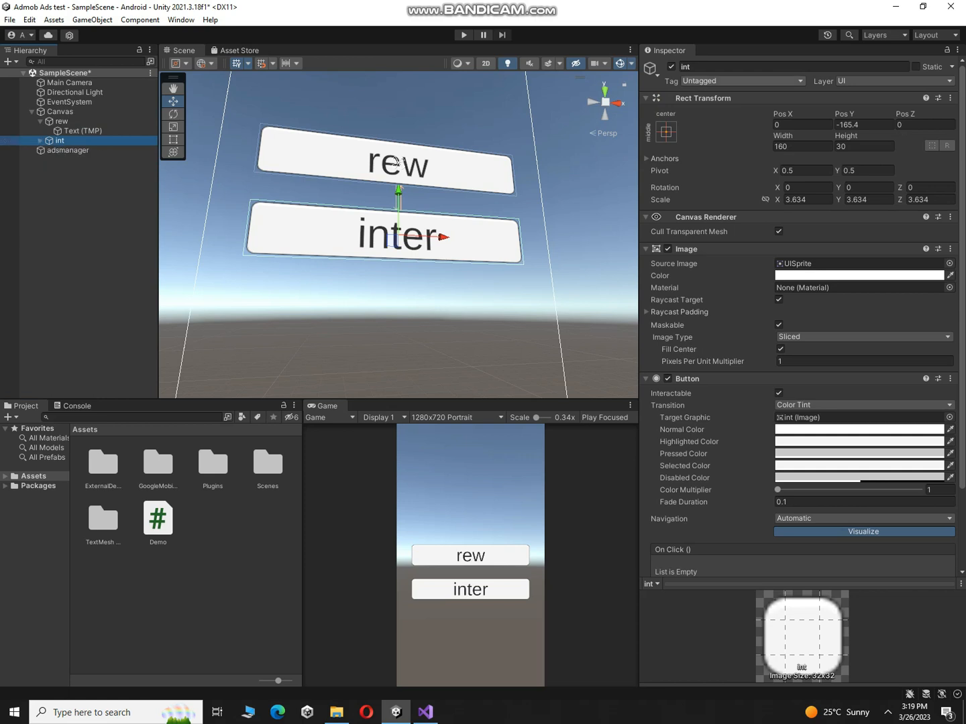
{"action": "scroll", "scroll_direction": "down", "scroll_amount": 3}
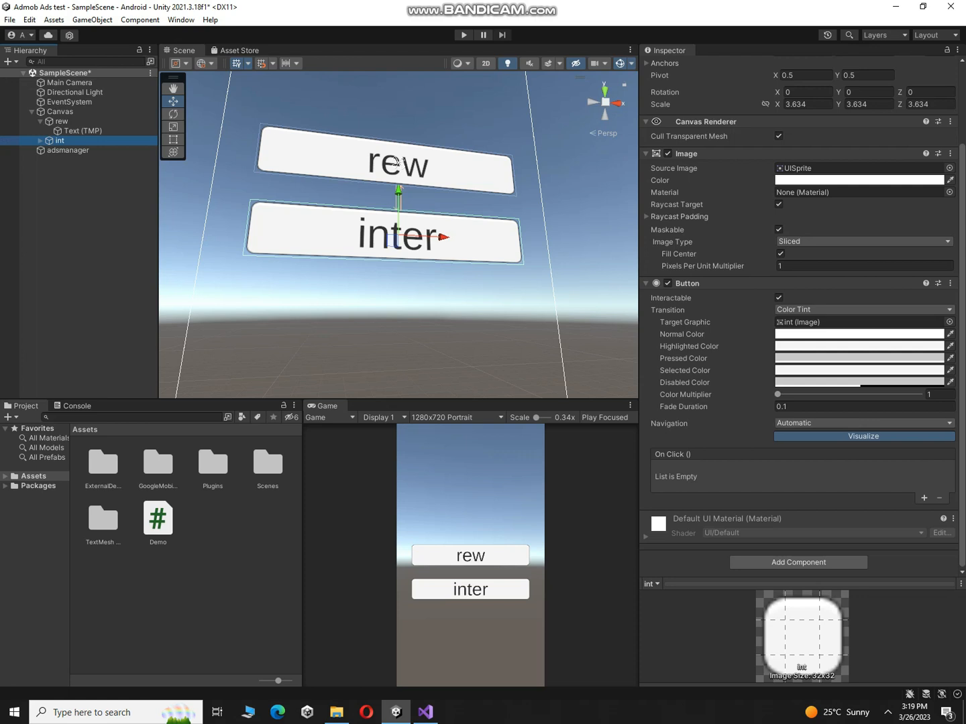
- Add an On Click entry targeting adsmanager with Demo.showIntertitial, then select rew
{"action": "left_click", "coordinate": [925, 499]}
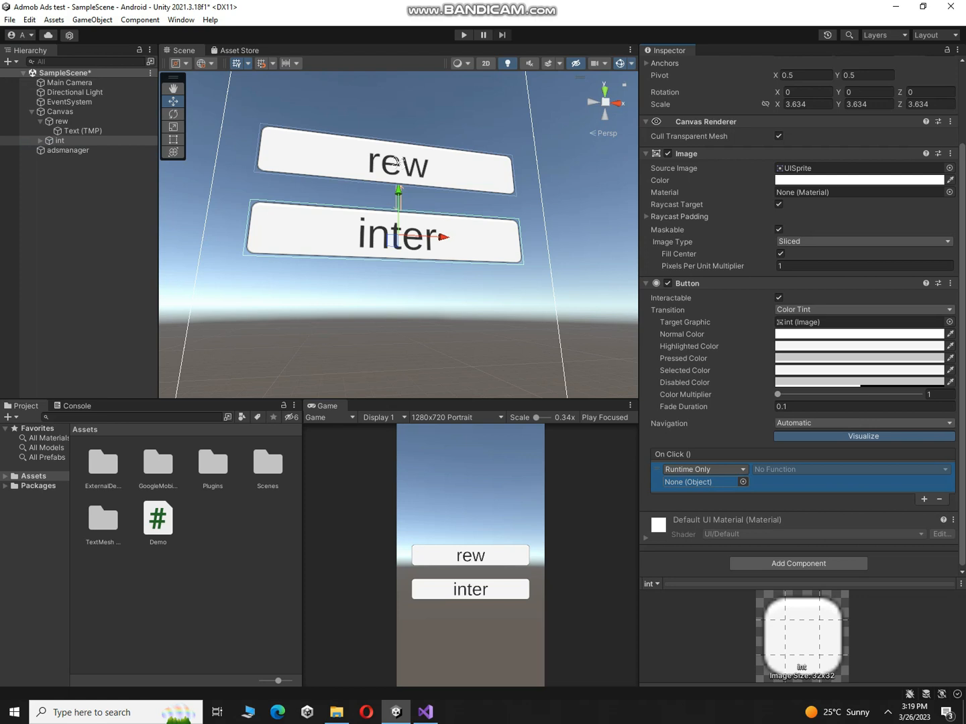
{"action": "left_click", "coordinate": [850, 470]}
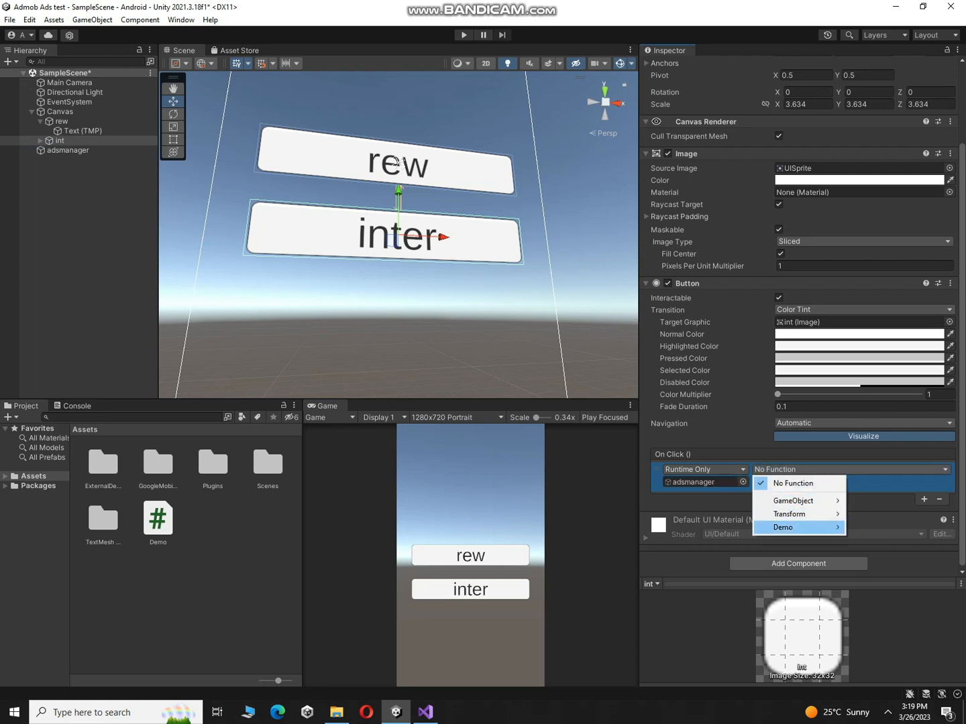
{"action": "left_click", "coordinate": [783, 527]}
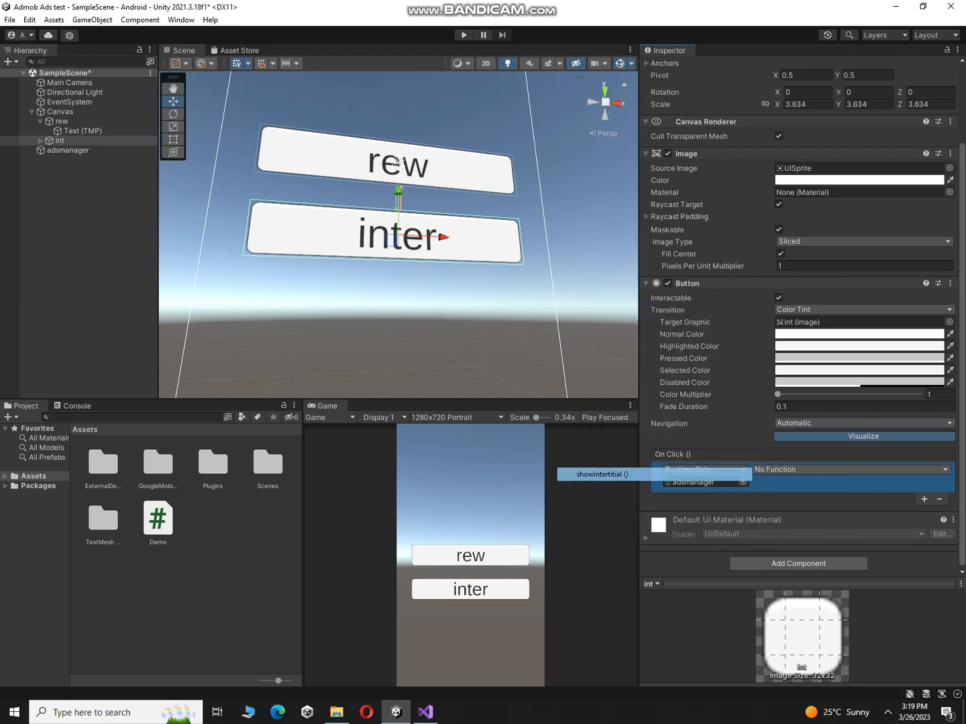
{"action": "left_click", "coordinate": [601, 475]}
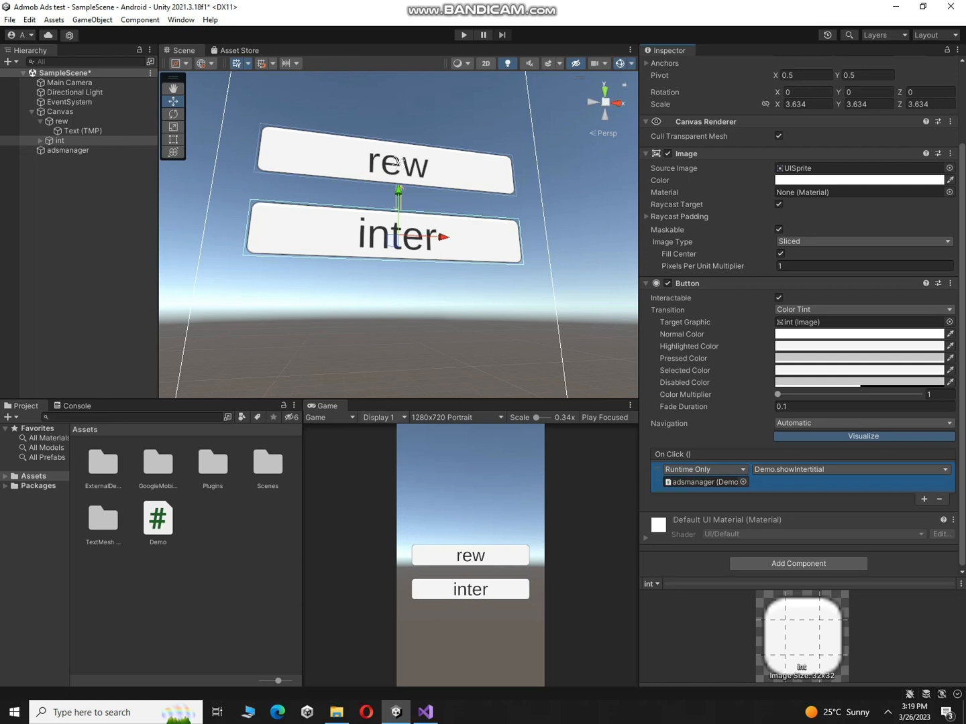
{"action": "left_click", "coordinate": [62, 120]}
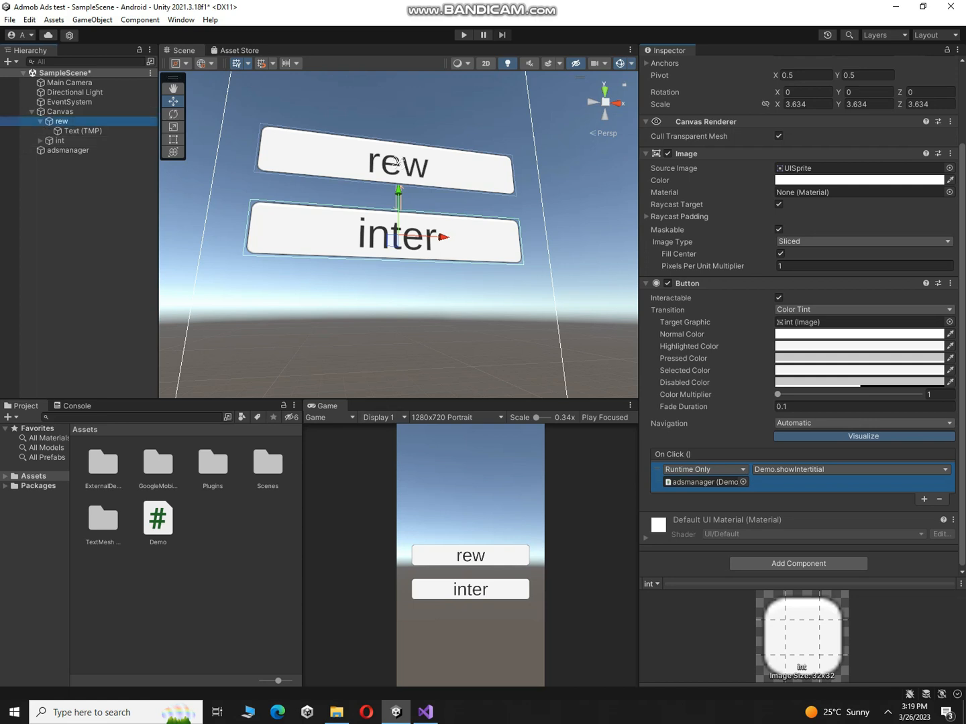
{"action": "left_click", "coordinate": [62, 121]}
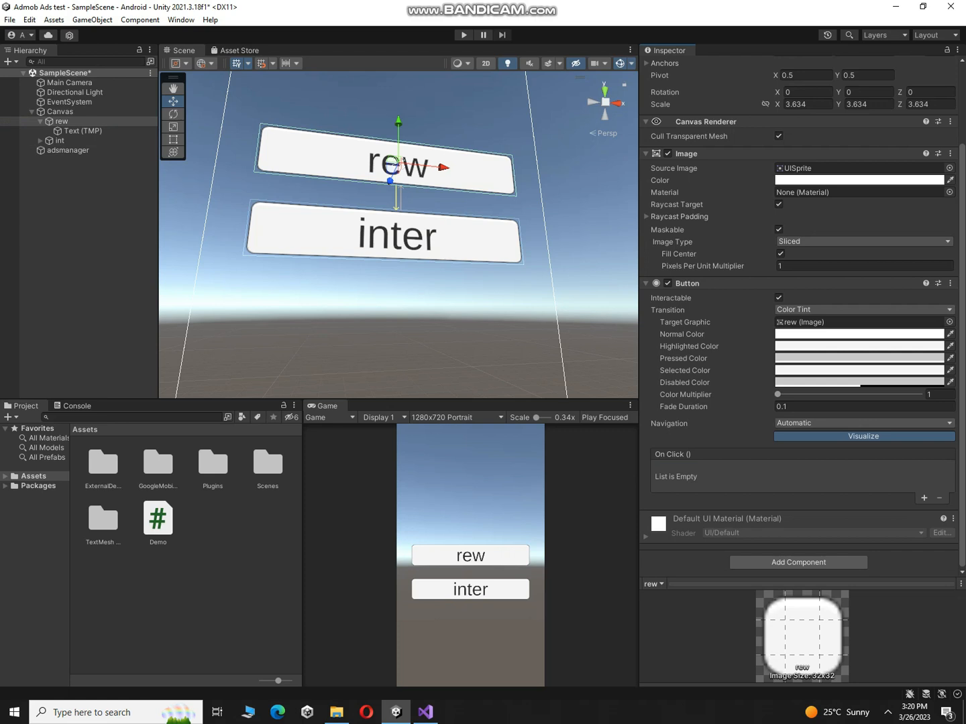
- Add an On Click entry on rew targeting adsmanager with Demo.ShowVideo
{"action": "left_click", "coordinate": [924, 499]}
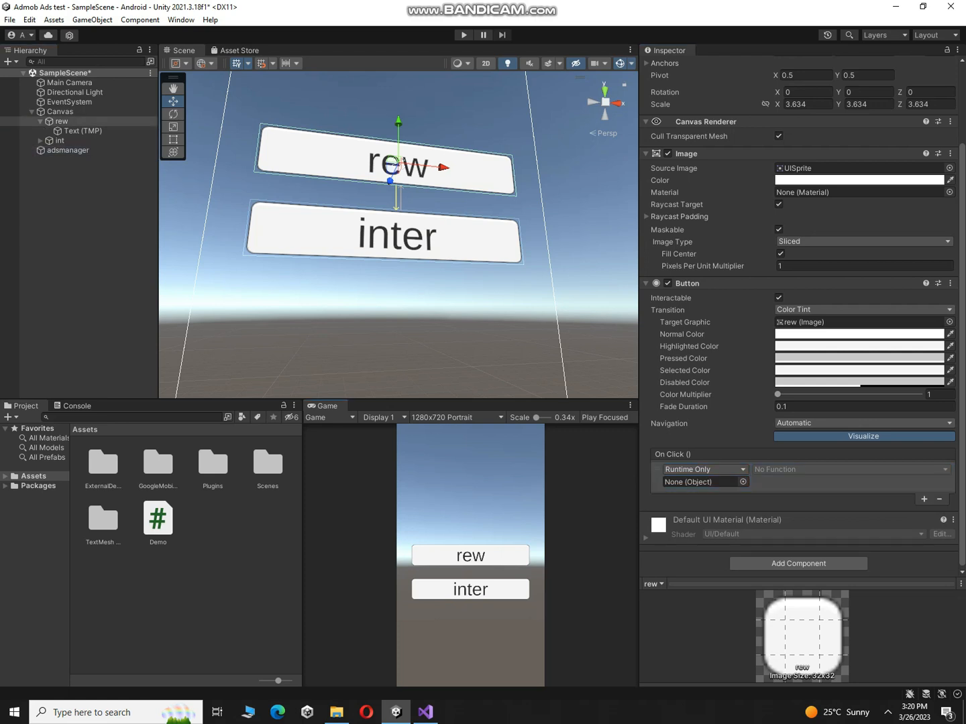
{"action": "left_click", "coordinate": [852, 469]}
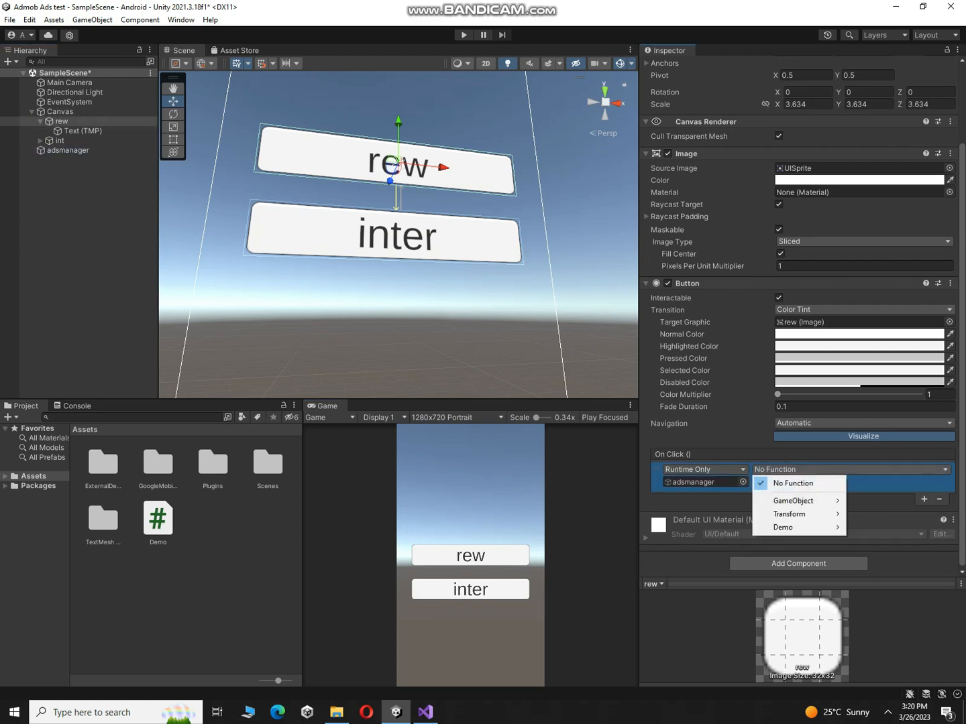
{"action": "left_click", "coordinate": [784, 527]}
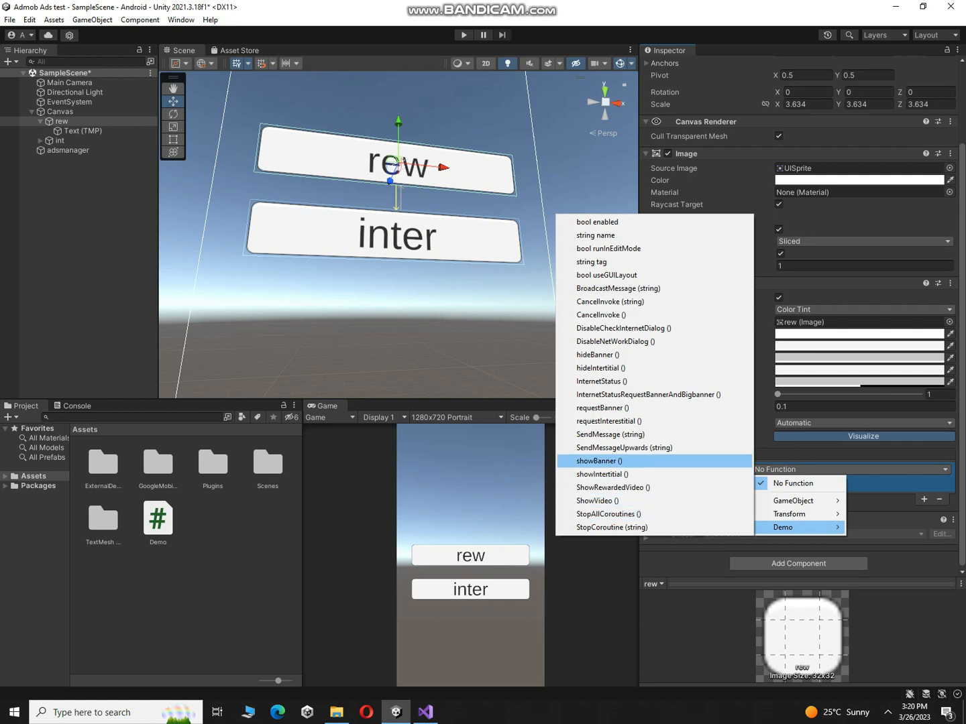
{"action": "left_click", "coordinate": [597, 501]}
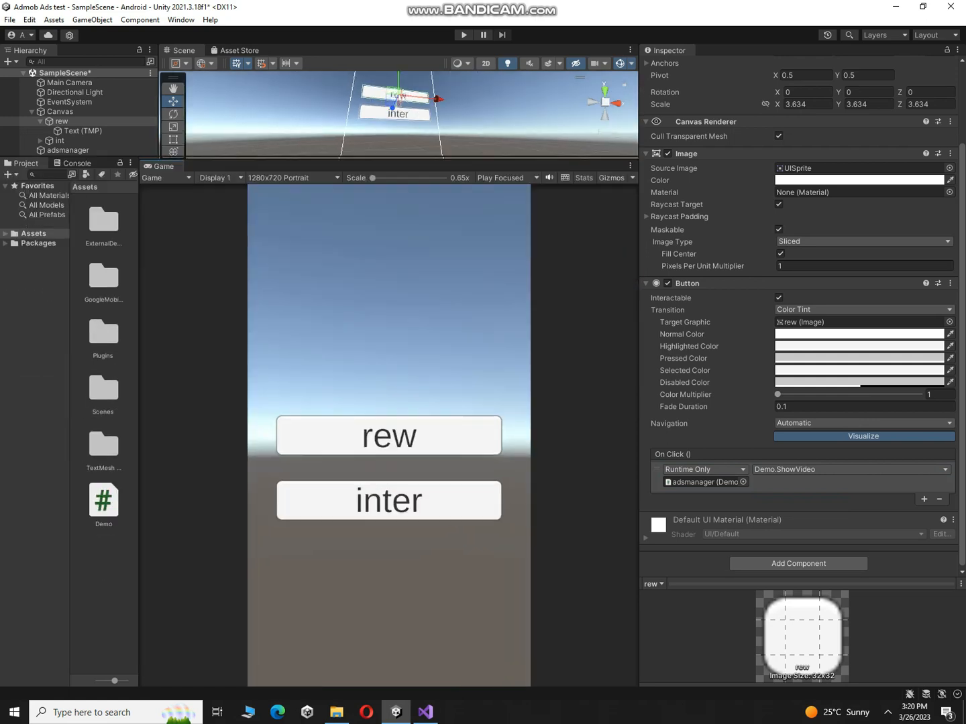
- Run the scene to see the Test Smart Banner, check Console errors, and stop play
{"action": "left_click", "coordinate": [462, 35]}
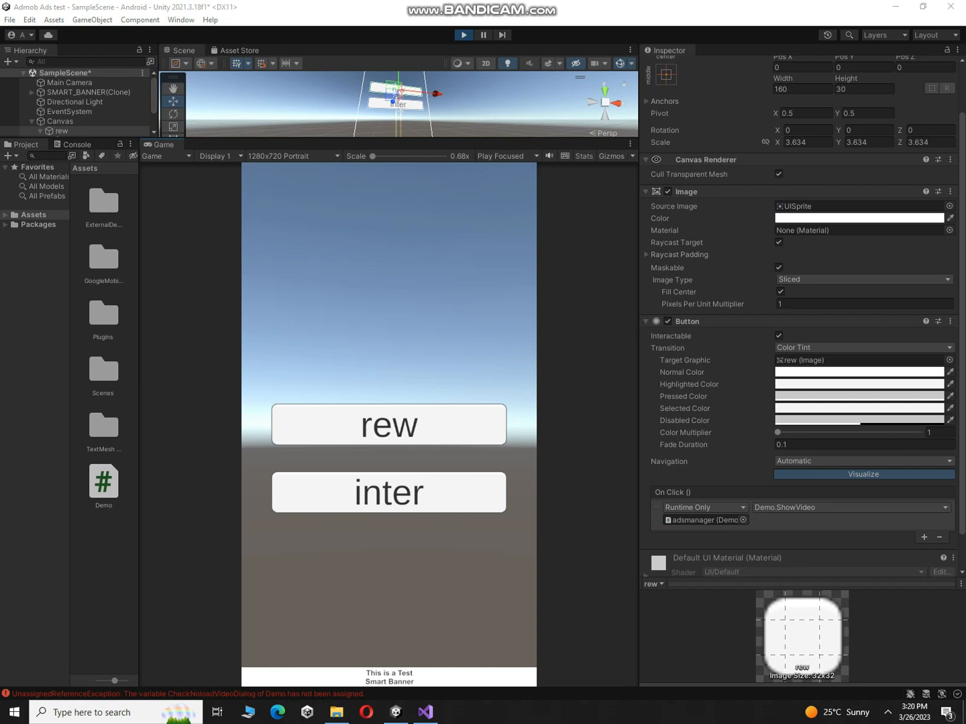
{"action": "left_click", "coordinate": [389, 492]}
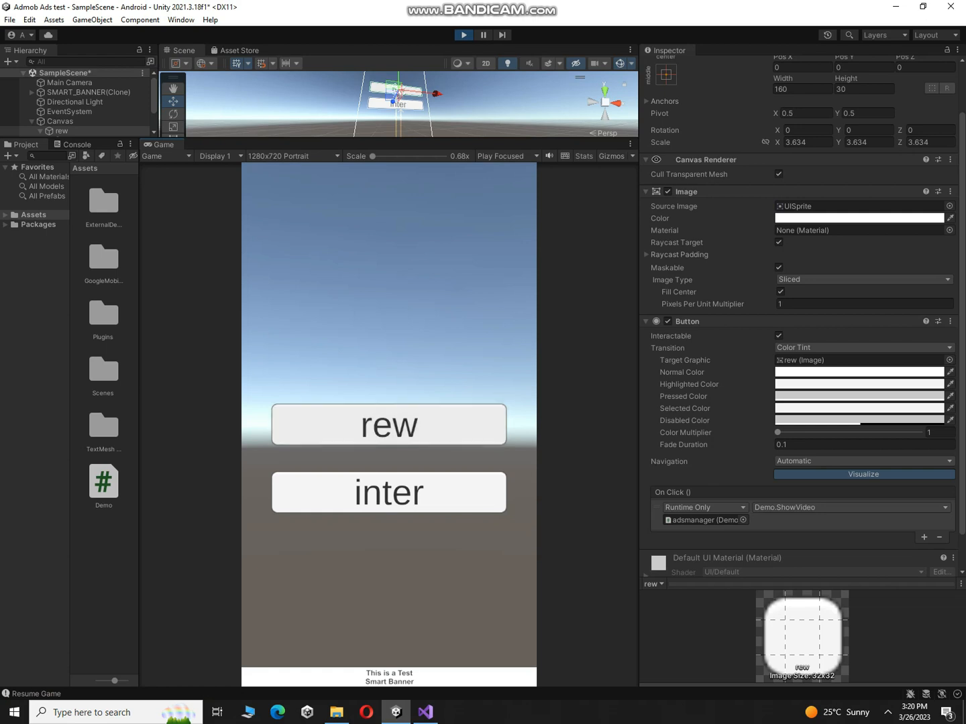
{"action": "left_click", "coordinate": [75, 144]}
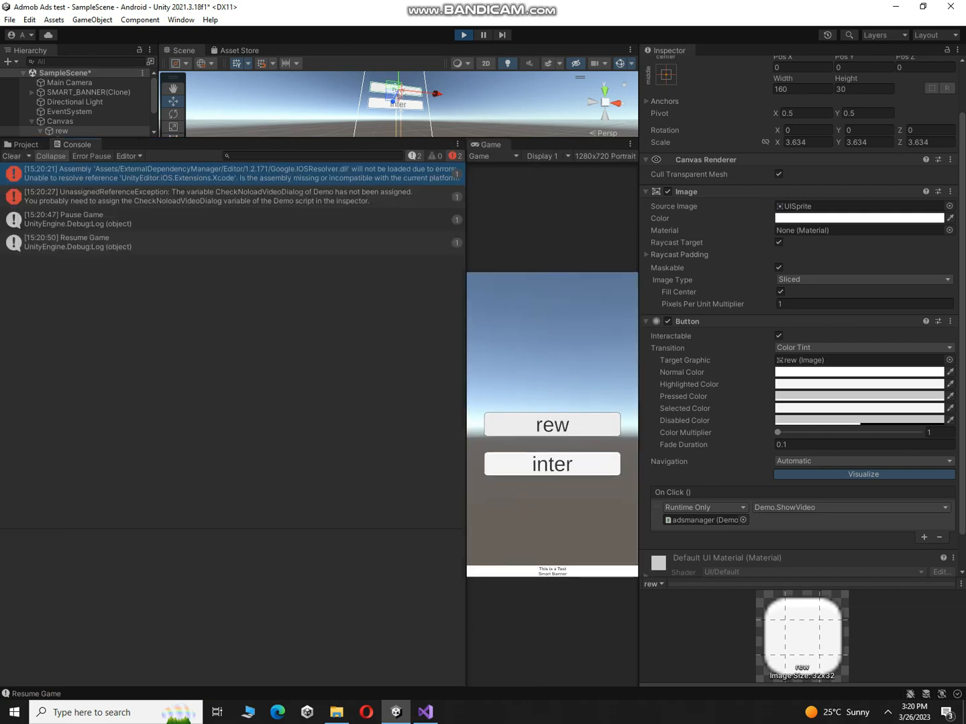
{"action": "left_click", "coordinate": [24, 144]}
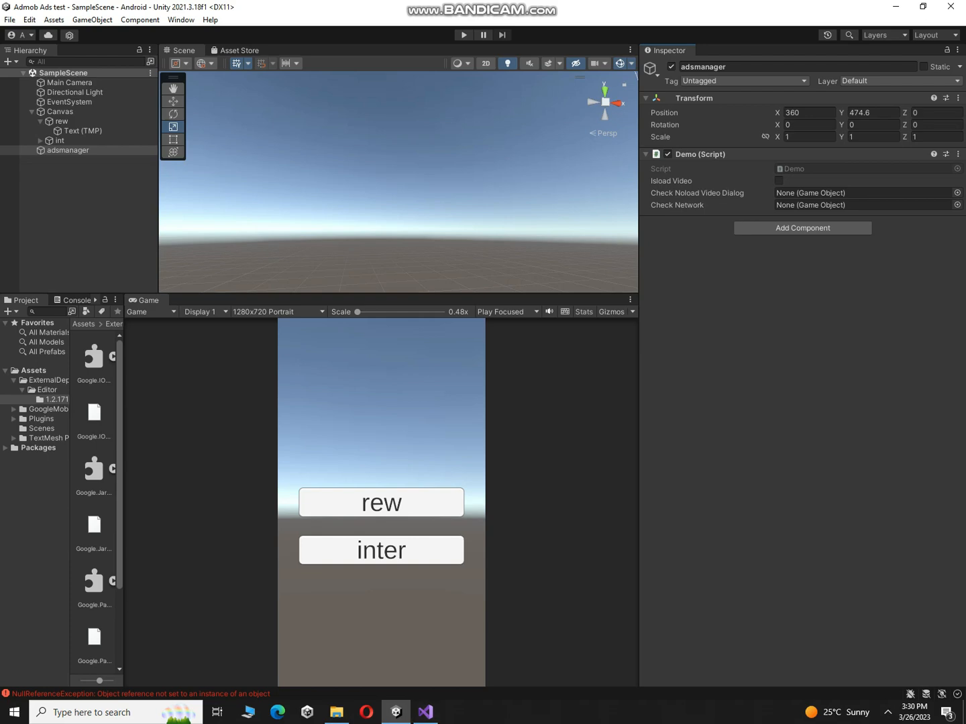
- Comment out the StartCoroutine line in Demo.cs, save, and review Unity's Console errors
{"action": "left_click", "coordinate": [424, 712]}
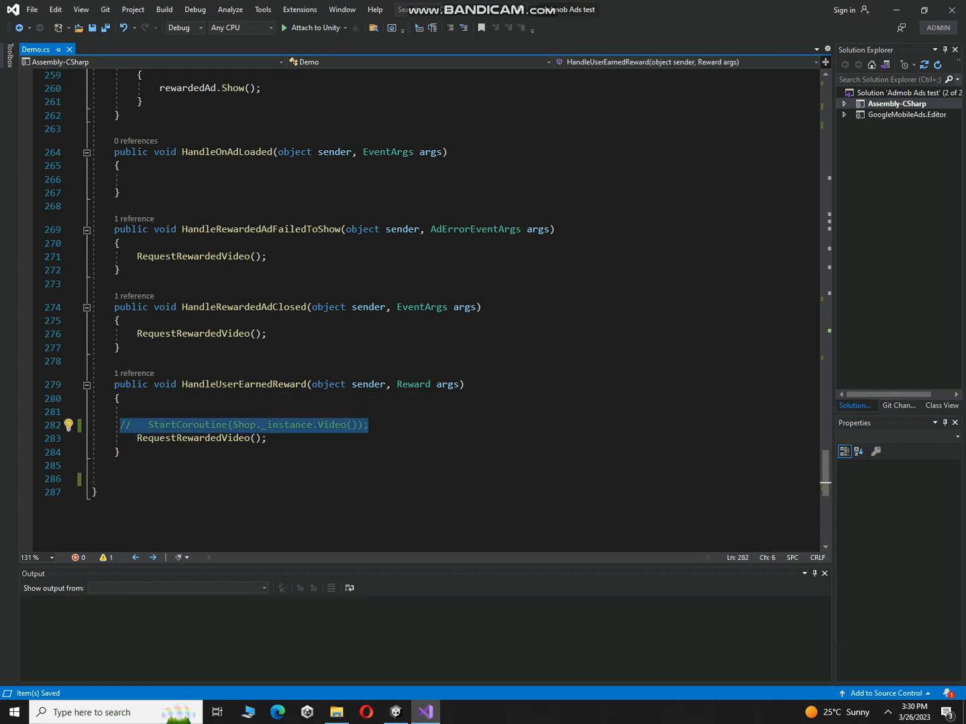
{"action": "left_click", "coordinate": [150, 424]}
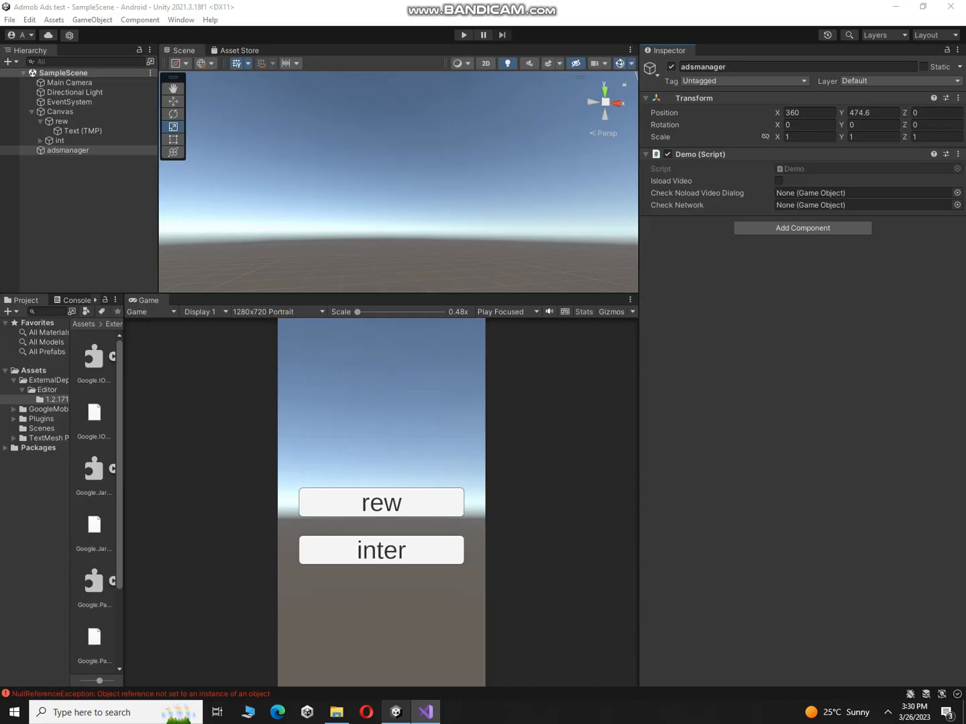
{"action": "left_click", "coordinate": [75, 299]}
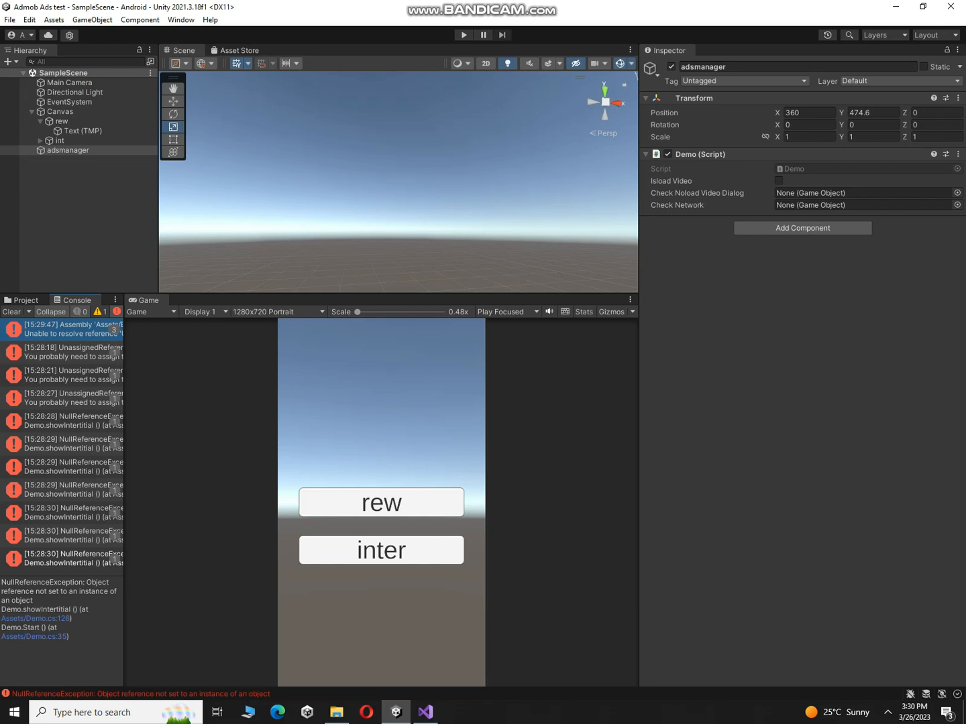
{"action": "left_click", "coordinate": [24, 299]}
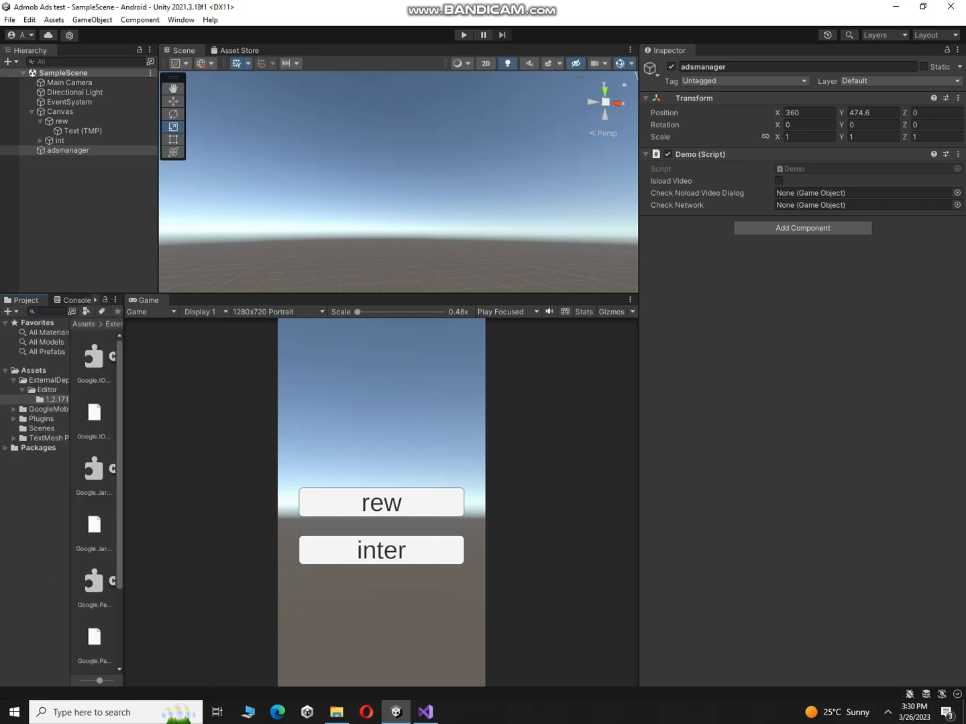